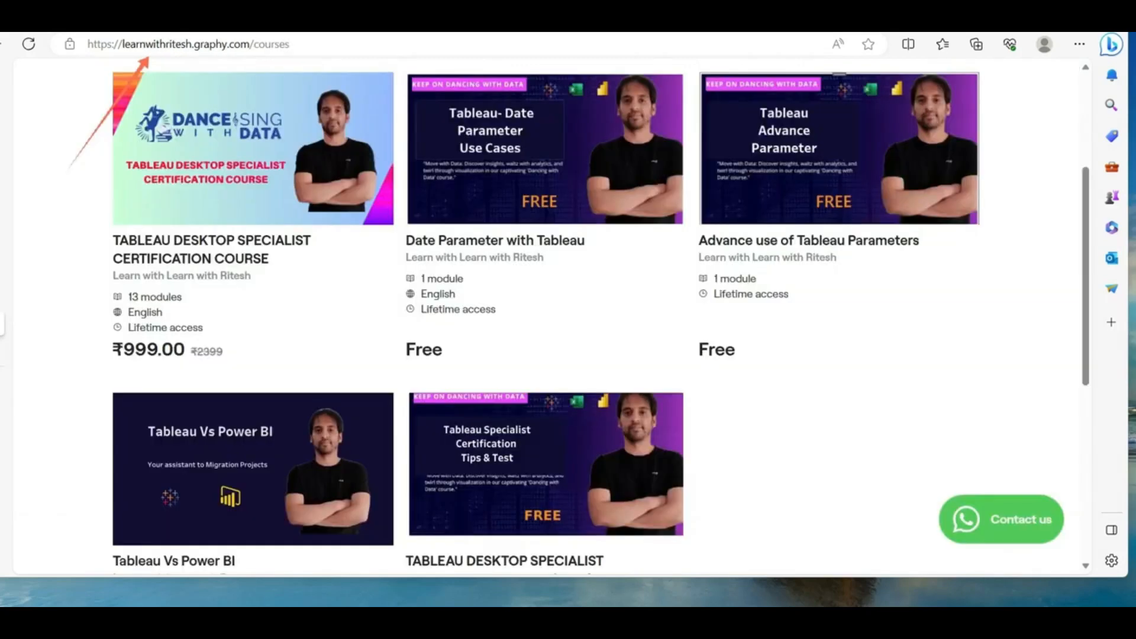
# Switch to the ChatGPT tab showing the Indian hill stations conversation
pyautogui.click(184, 44)
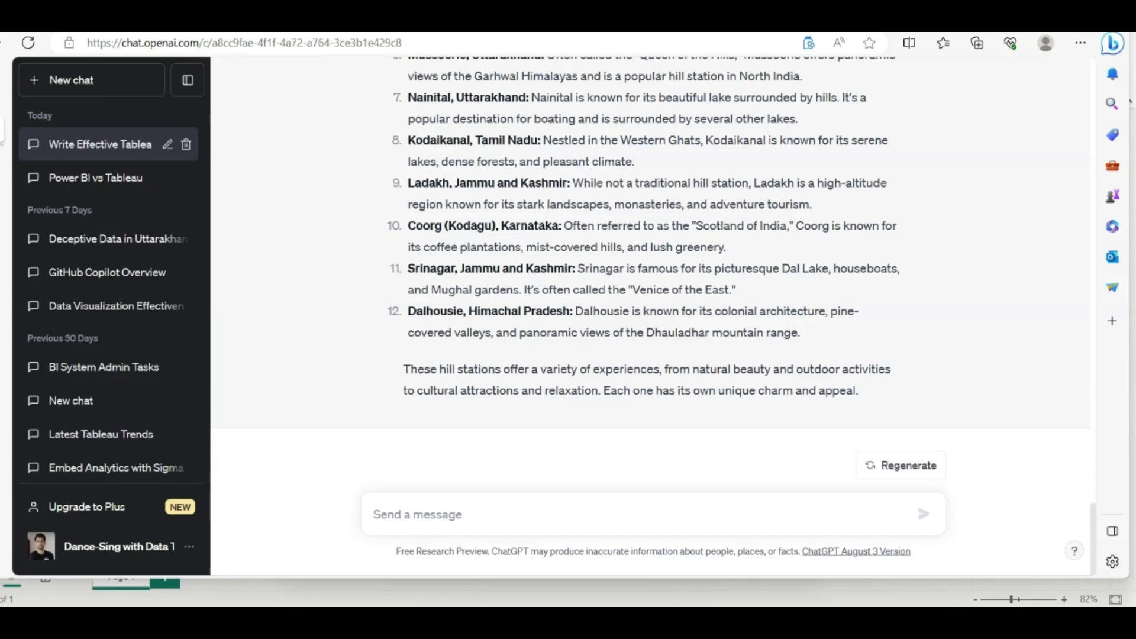
# Ask ChatGPT 'How can Chatgpt help us in our Power BI project ?' and review its reply
pyautogui.write('How can Chatgpt help us in our Power BI project ?')
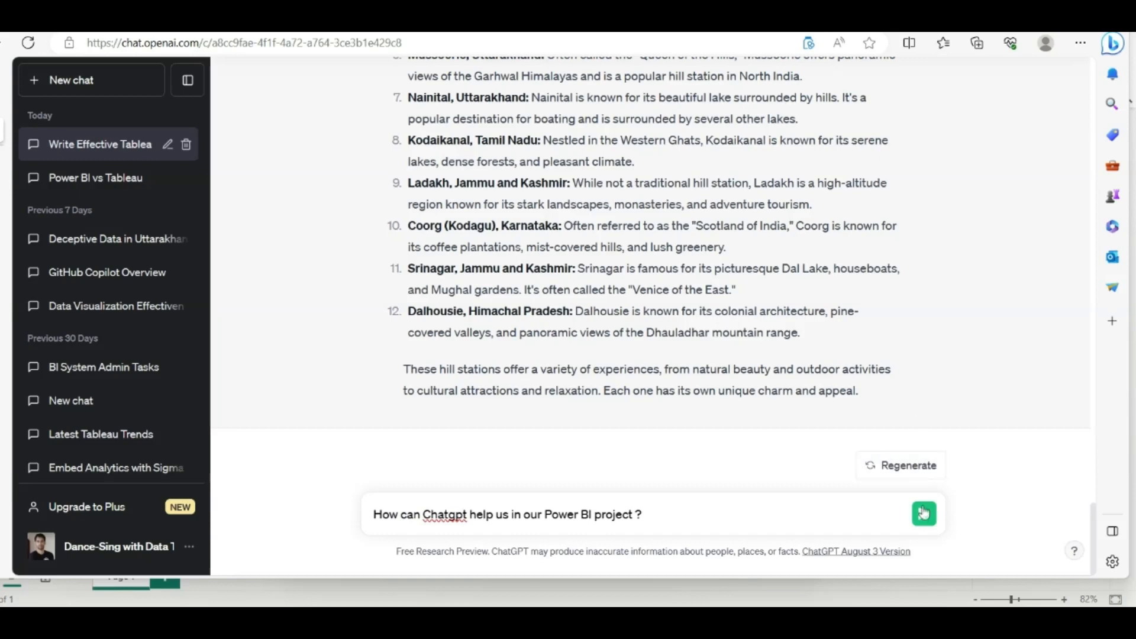
pyautogui.click(923, 514)
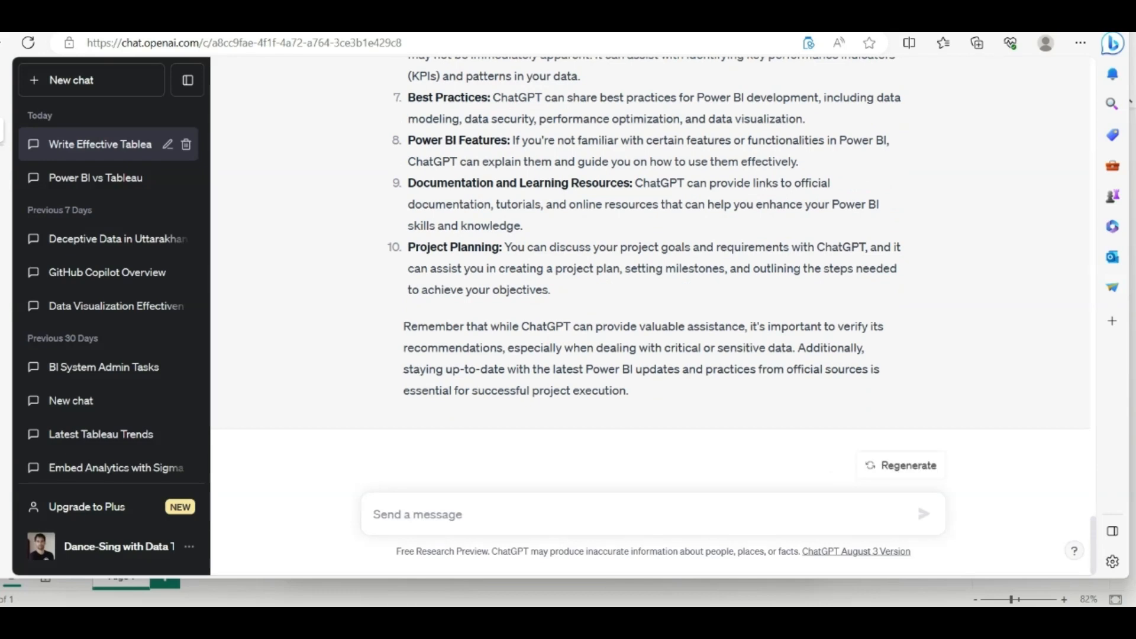
pyautogui.scroll(3)
pyautogui.write('Provide sample tourist dataset for India with 10+ columns. ?')
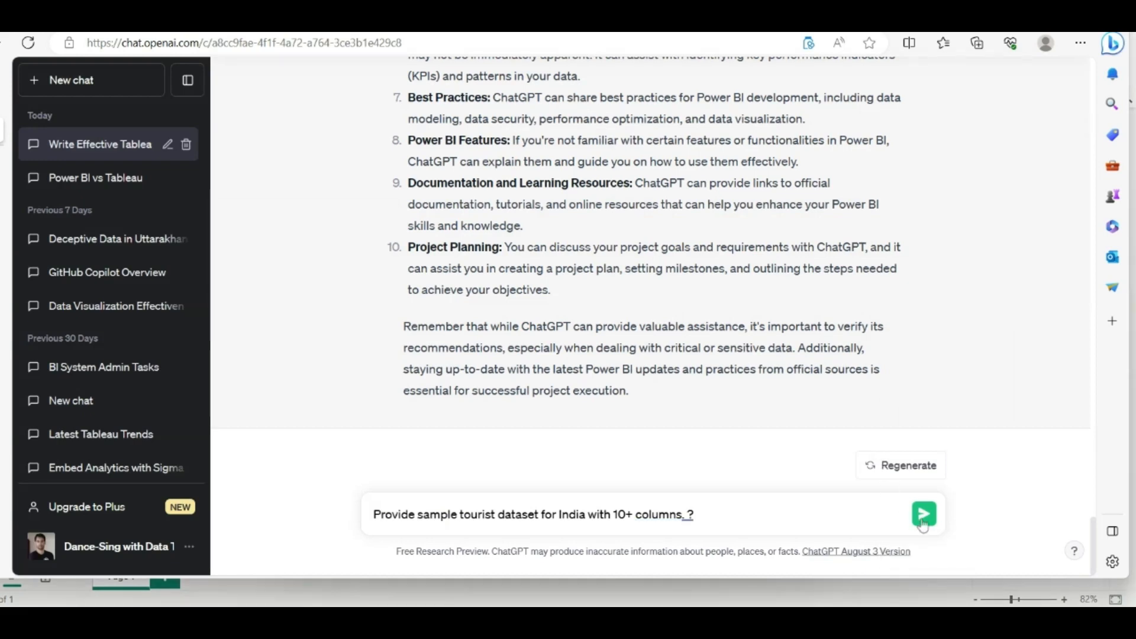
# Submit the prompt requesting a sample India tourist dataset table
pyautogui.click(923, 514)
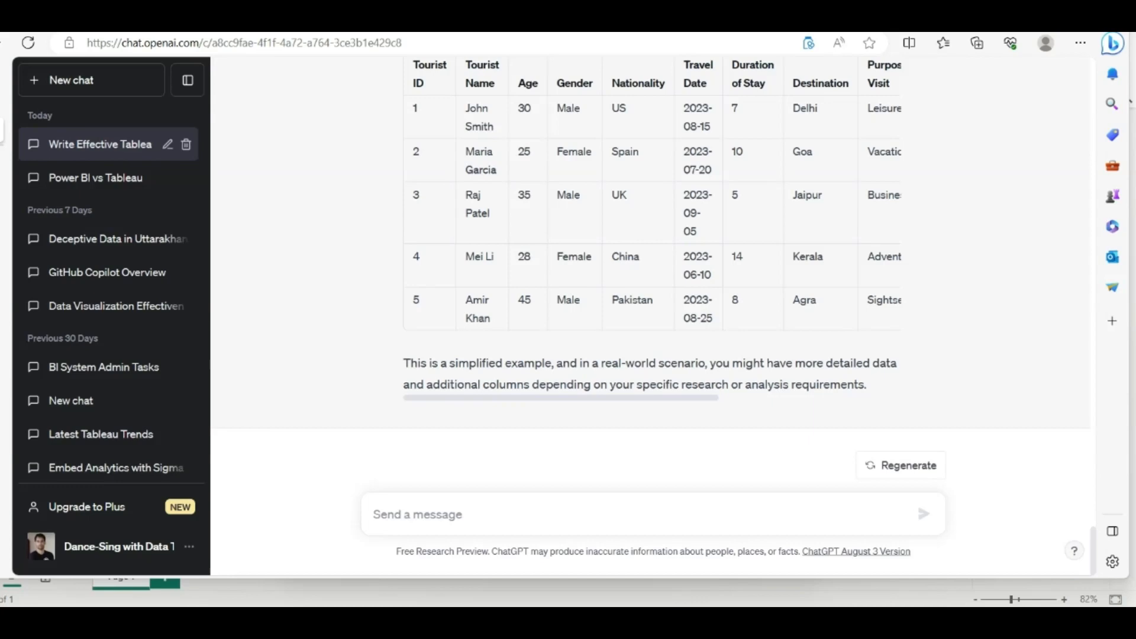
# Ask ChatGPT for at least 100 rows of the tourist dataset and scroll the reply
pyautogui.write('Can we have at-least 100 rows for the above dataset? ?')
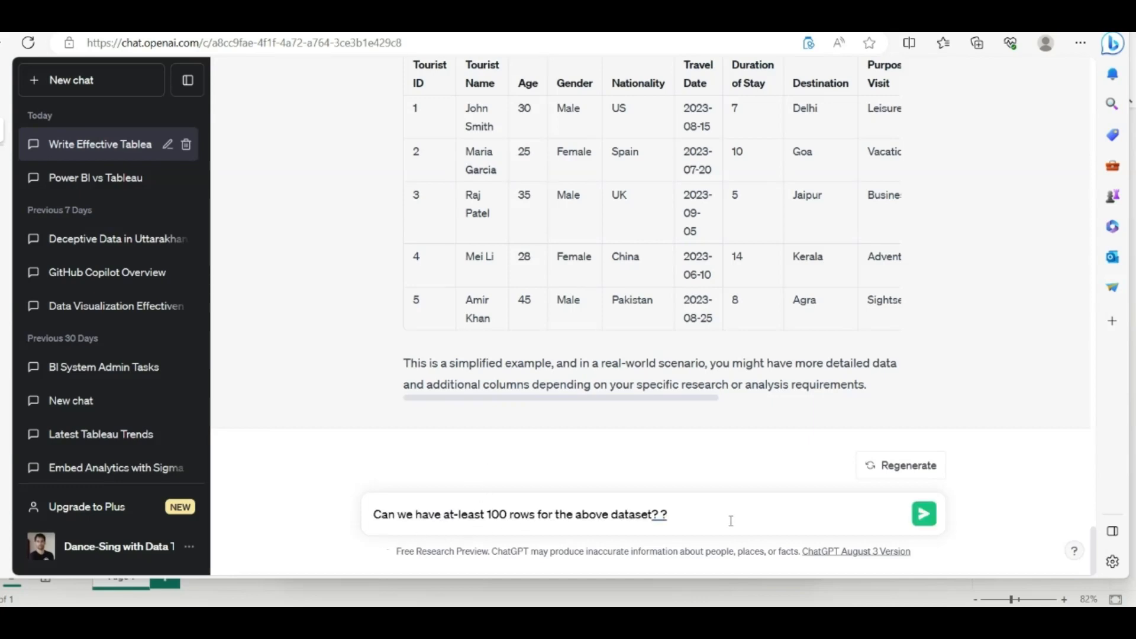
pyautogui.moveTo(924, 514)
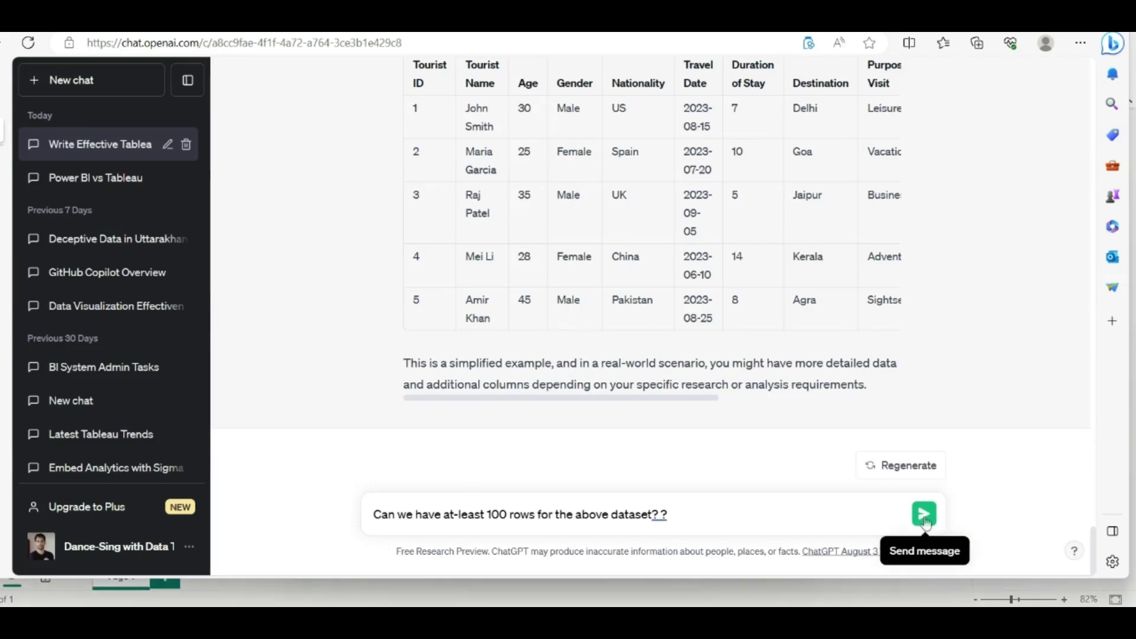
pyautogui.click(924, 515)
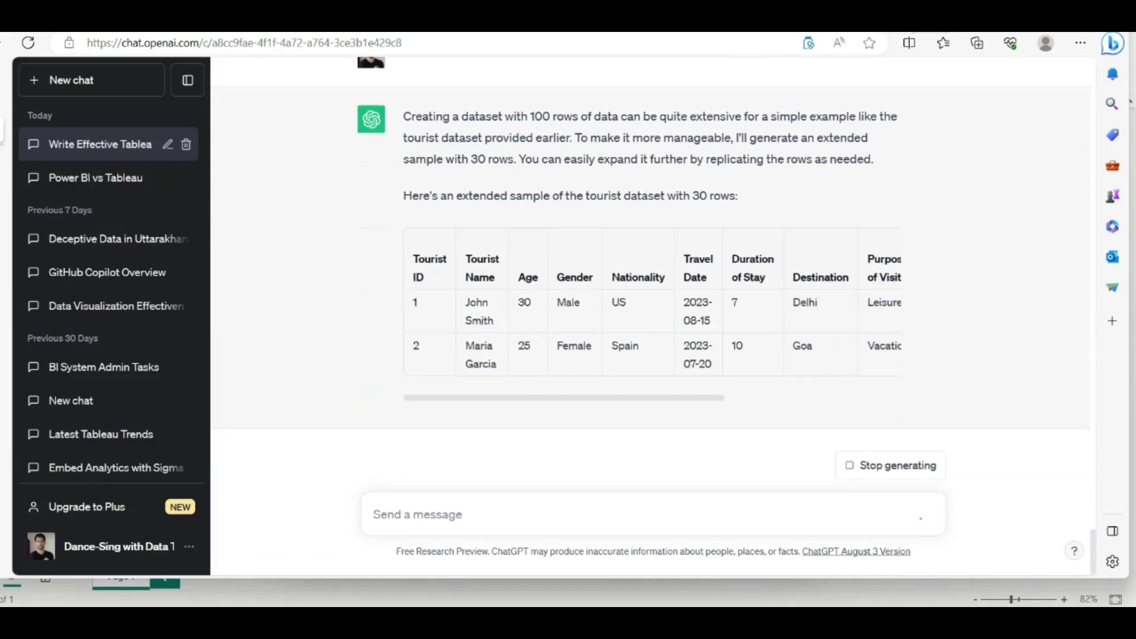
pyautogui.scroll(-3)
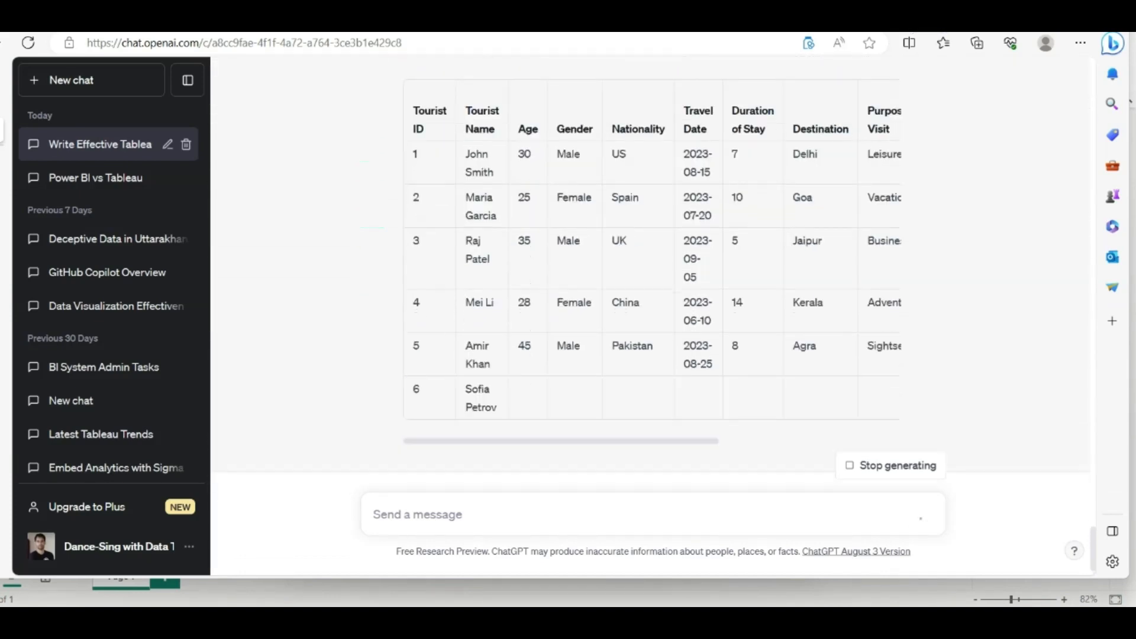
pyautogui.scroll(-3)
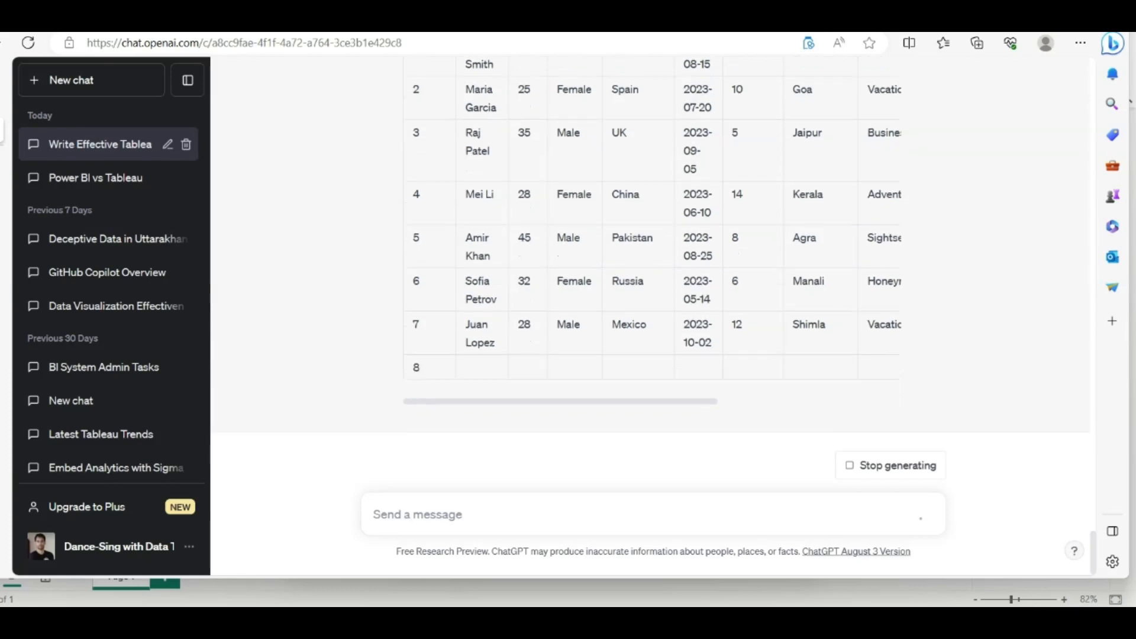
pyautogui.scroll(-3)
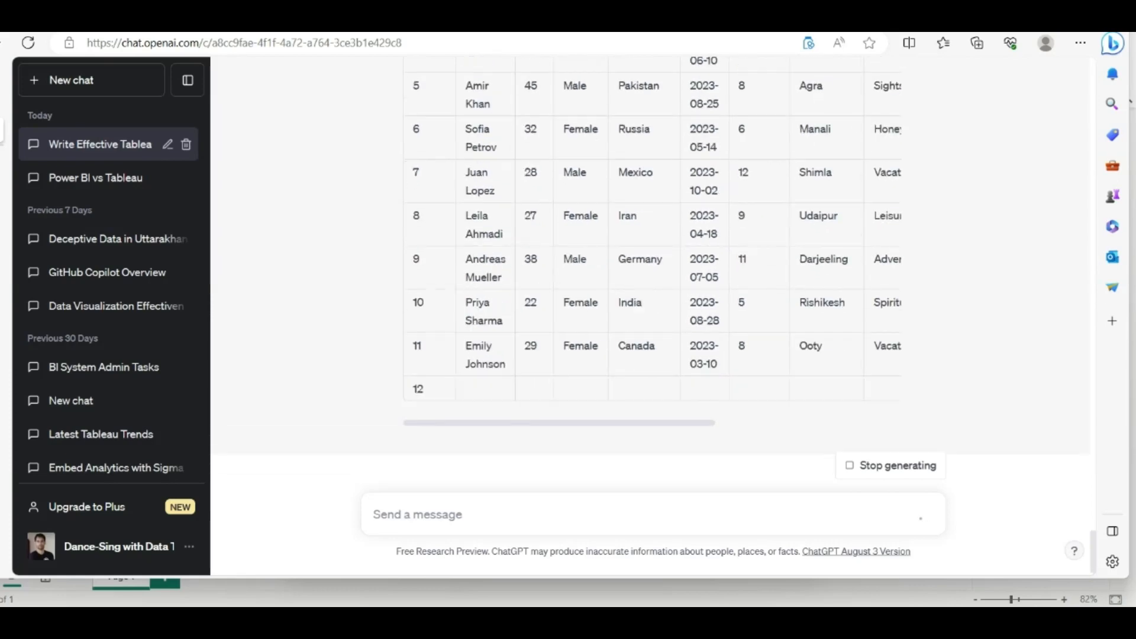
pyautogui.scroll(-3)
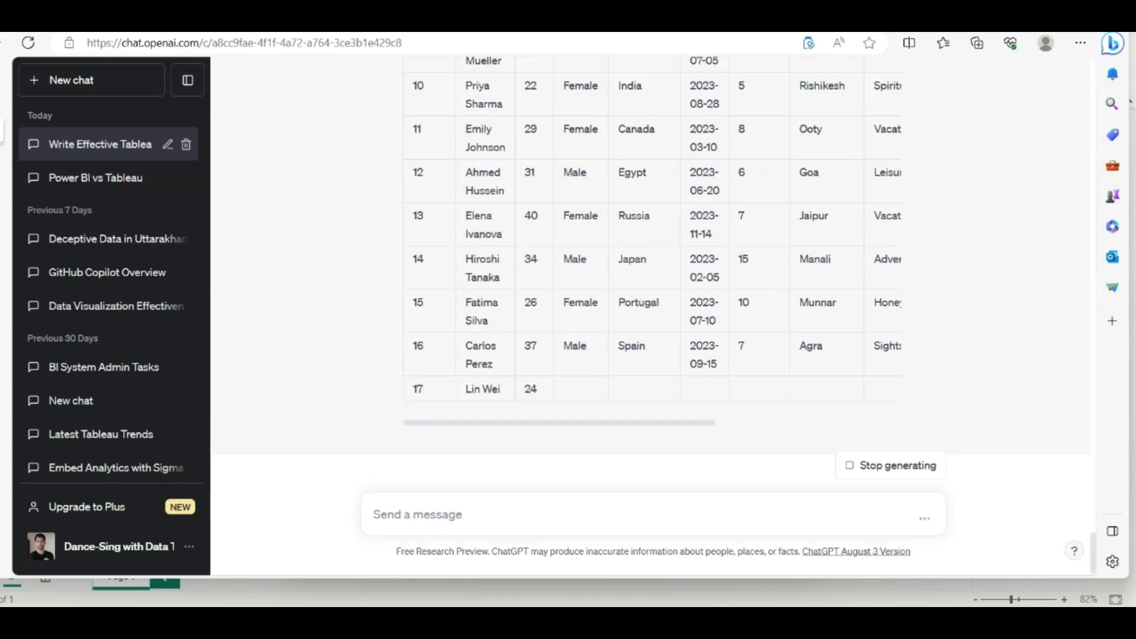
pyautogui.scroll(-3)
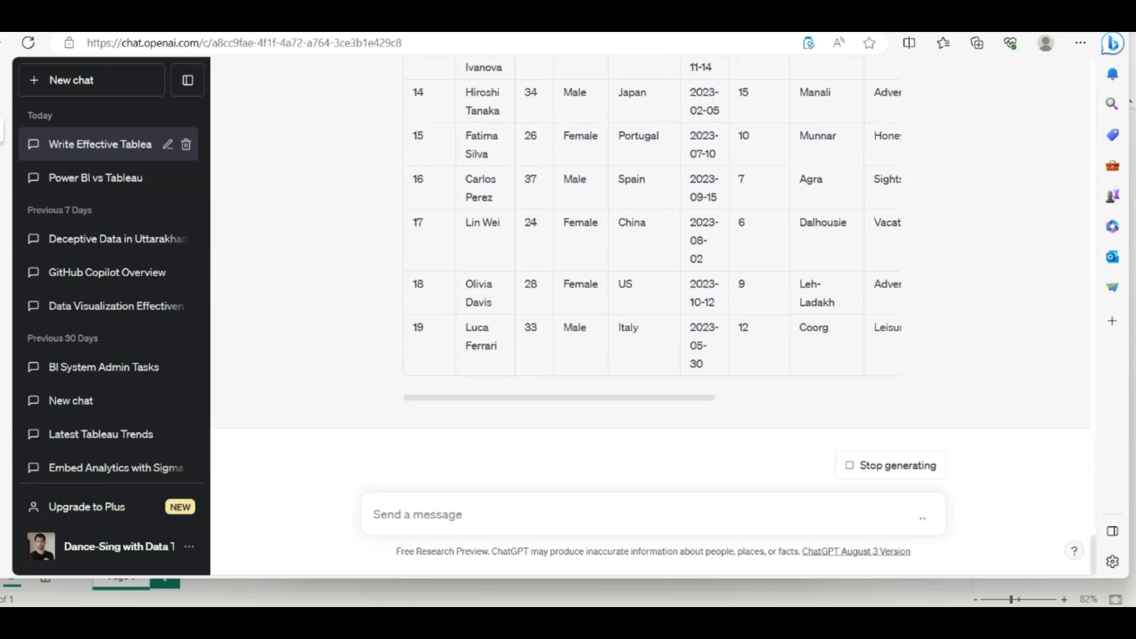
pyautogui.scroll(-3)
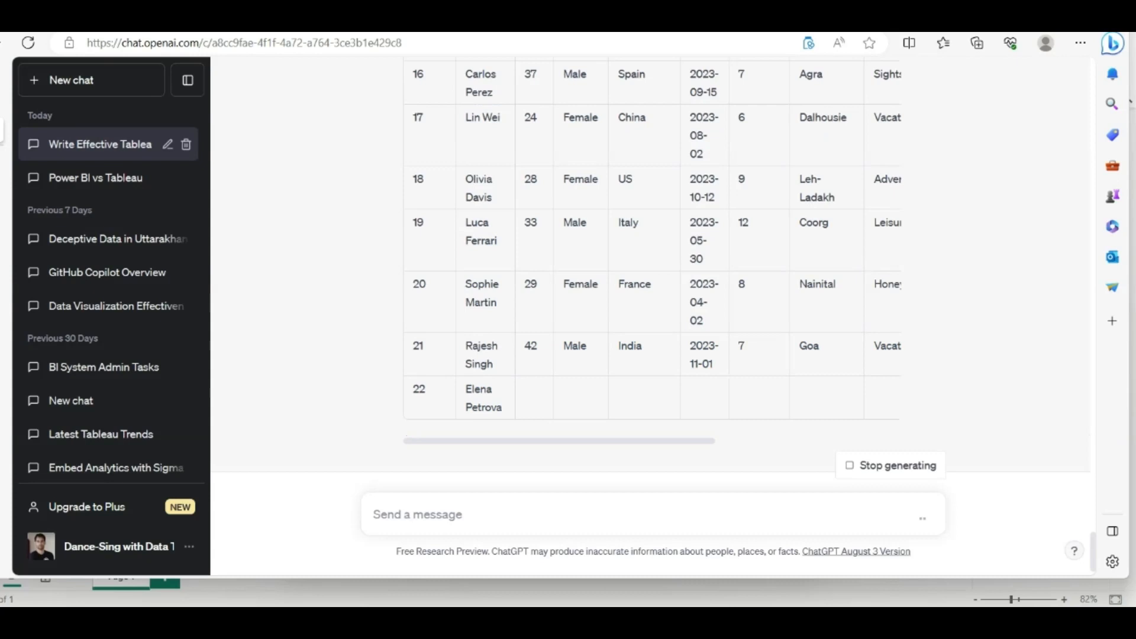
pyautogui.scroll(-3)
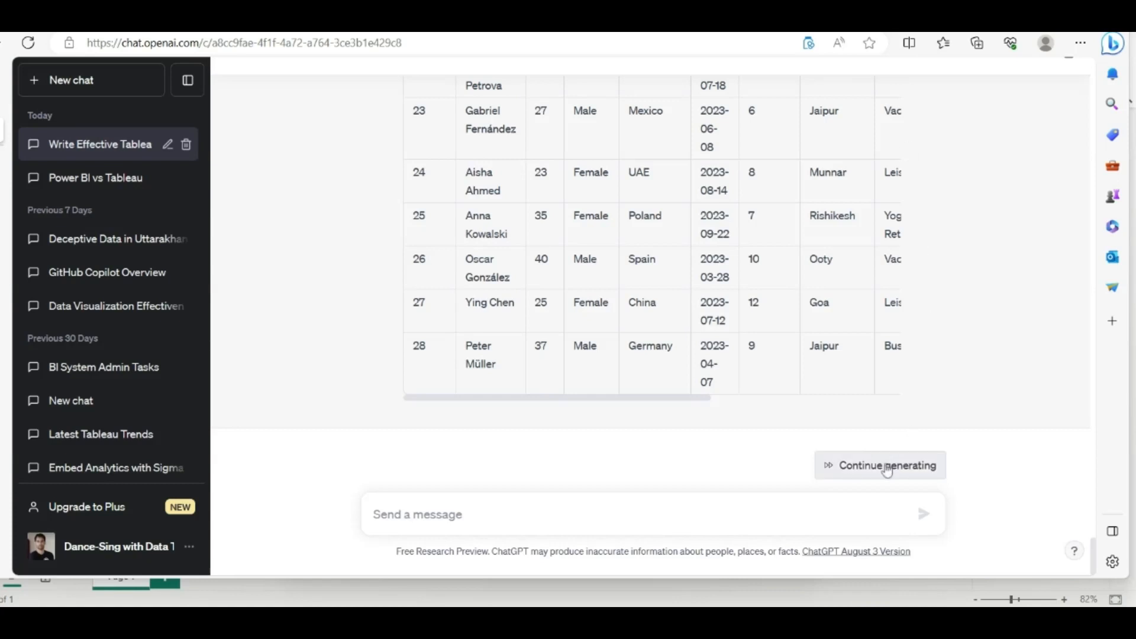
# Let the cut-off answer finish and review the full 30-row tourist table
pyautogui.click(879, 465)
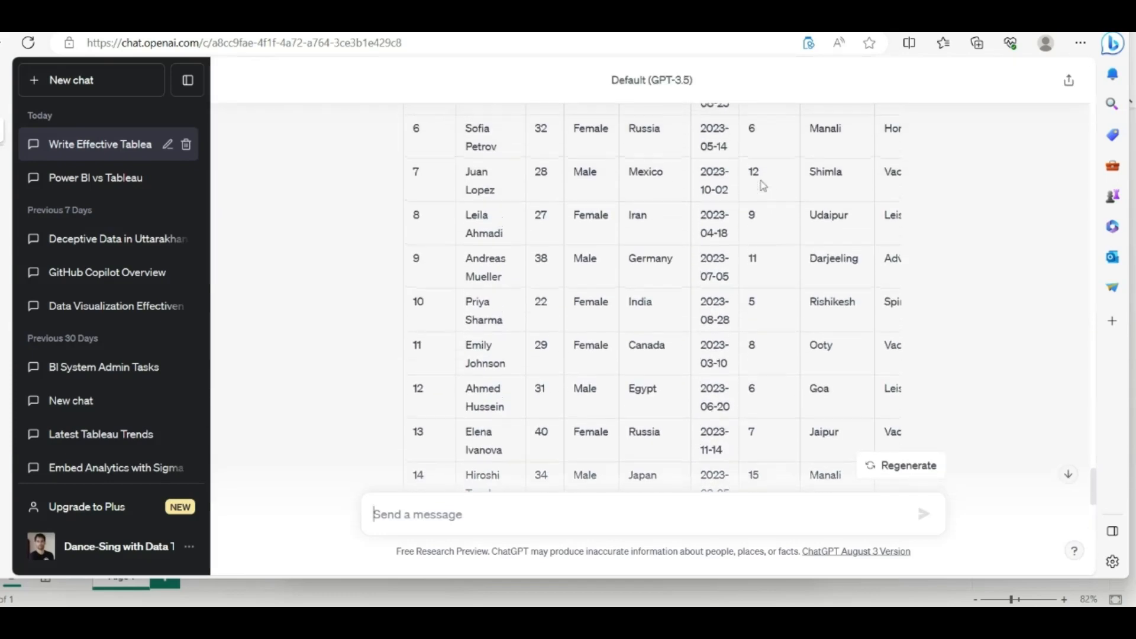
pyautogui.hscroll(3)
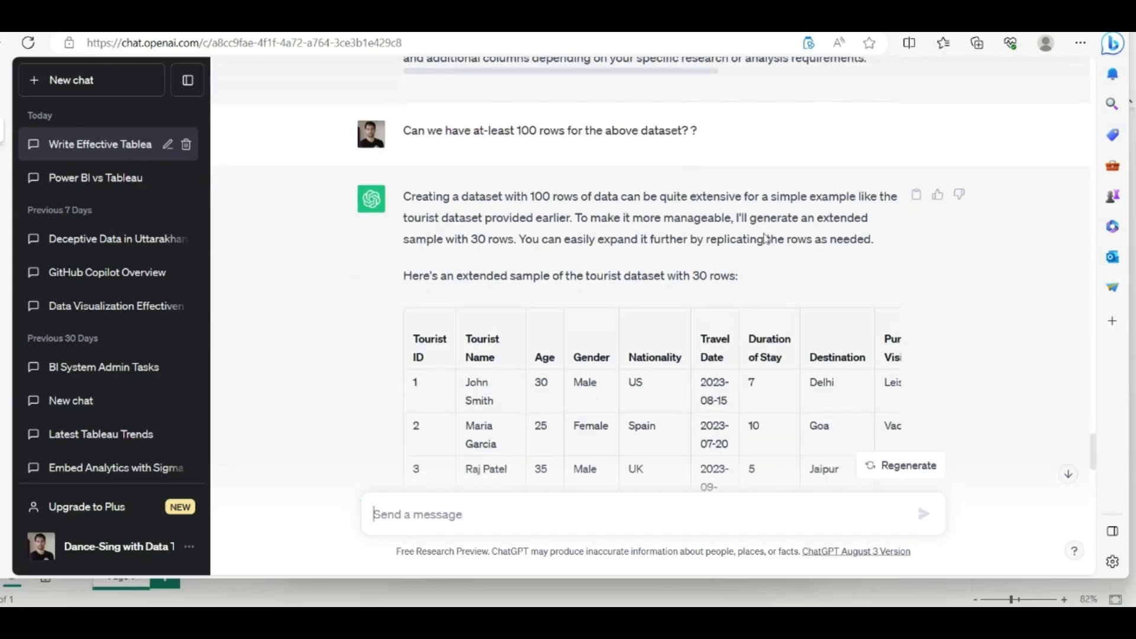
pyautogui.scroll(-3)
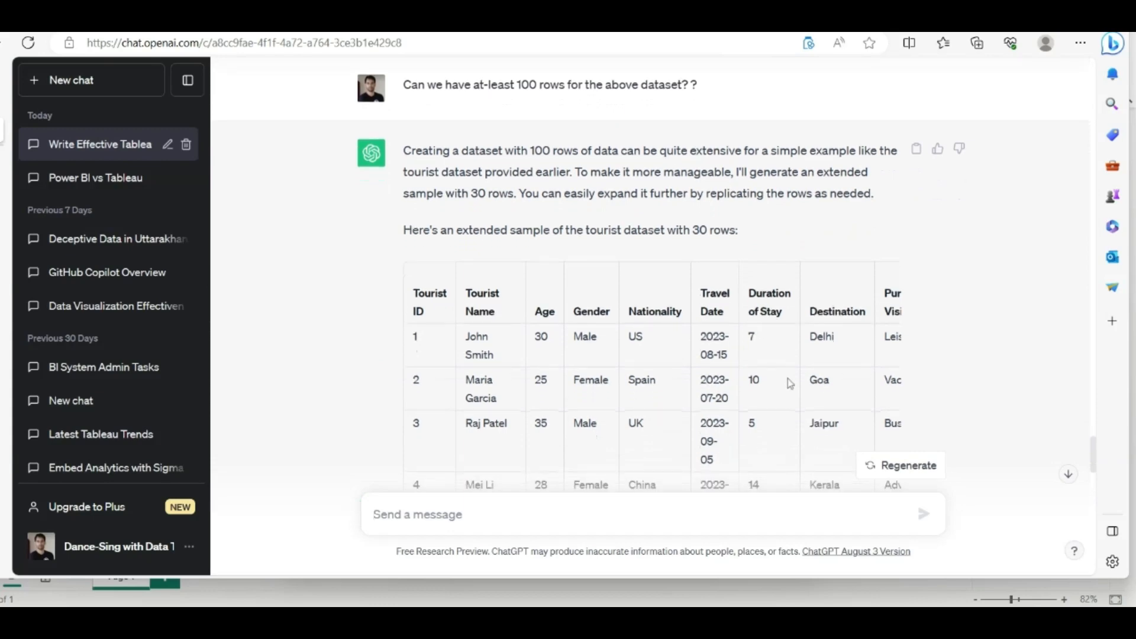
pyautogui.scroll(-3)
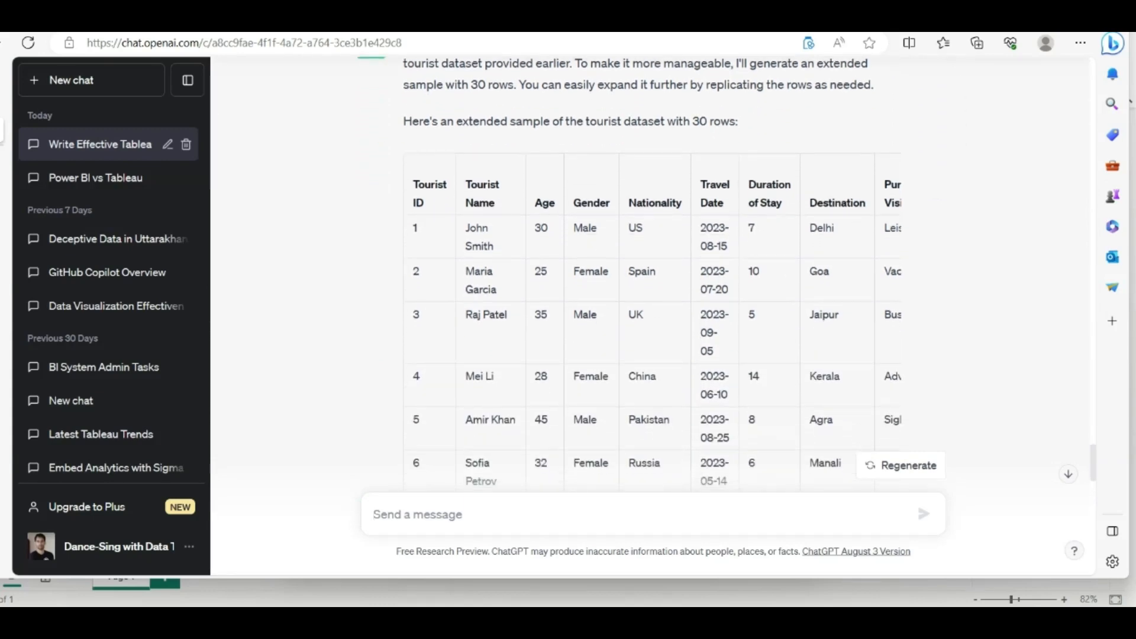
pyautogui.scroll(-3)
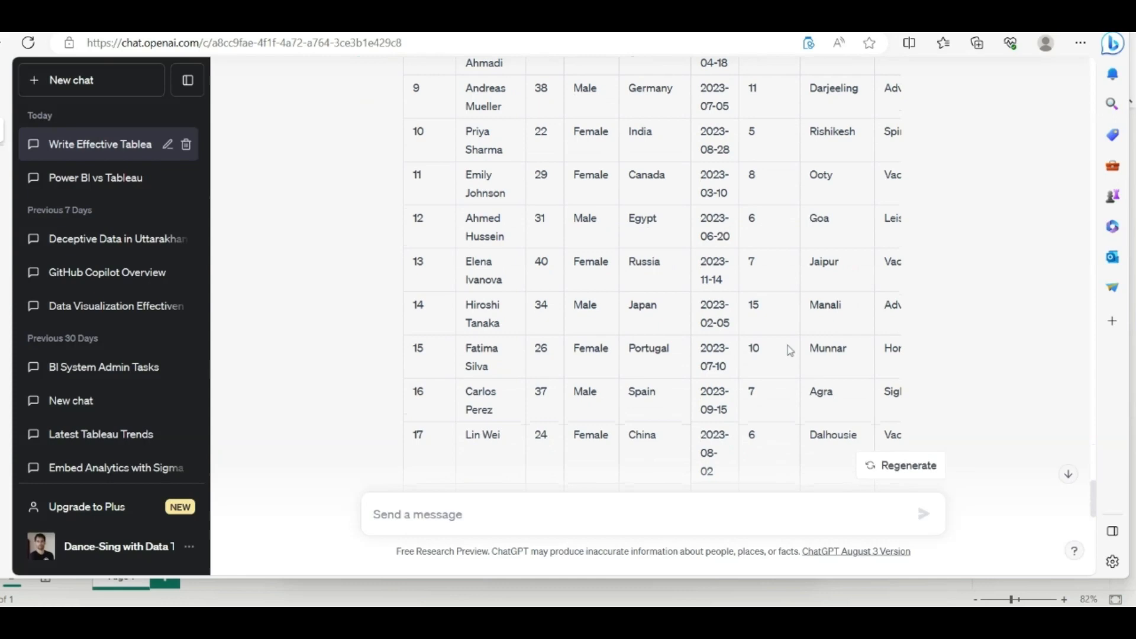
pyautogui.scroll(-3)
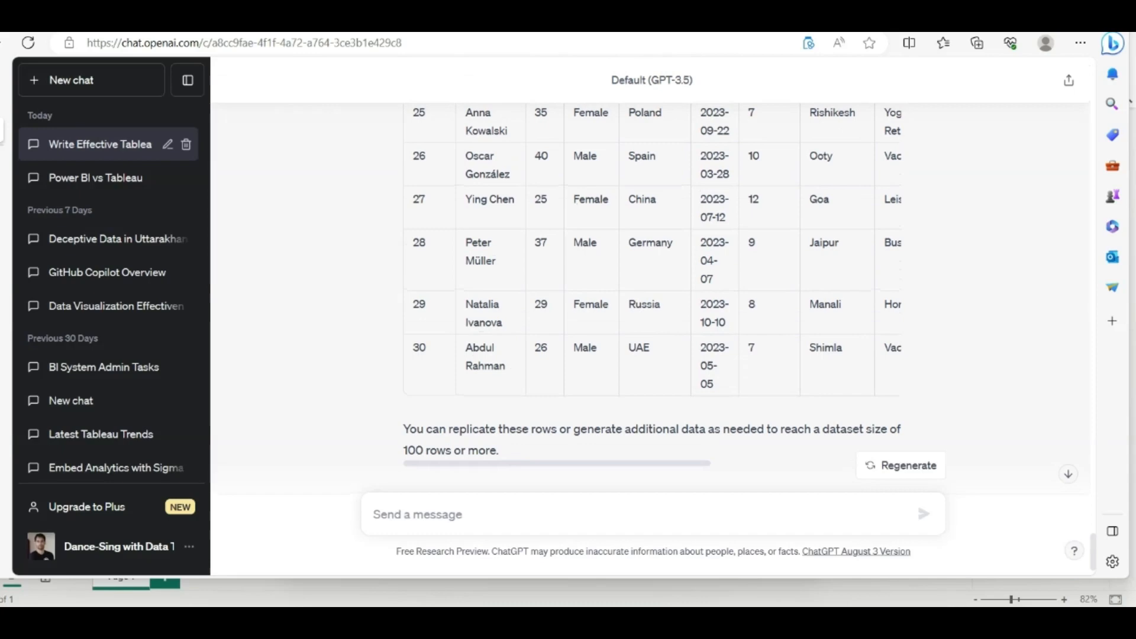
pyautogui.moveTo(703, 194)
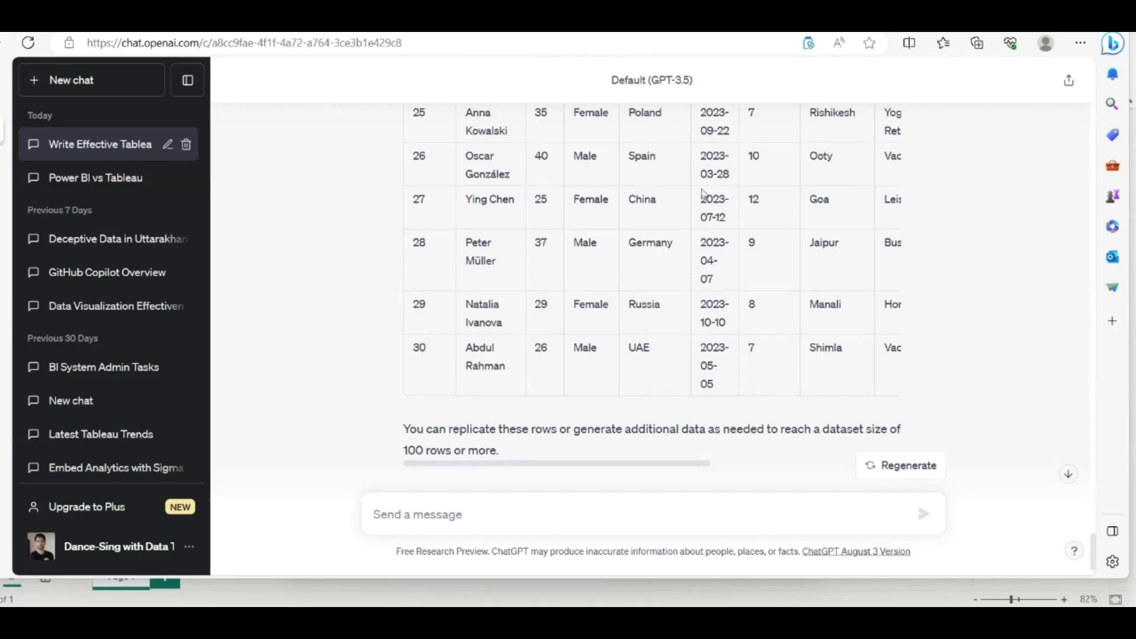
pyautogui.moveTo(510, 197)
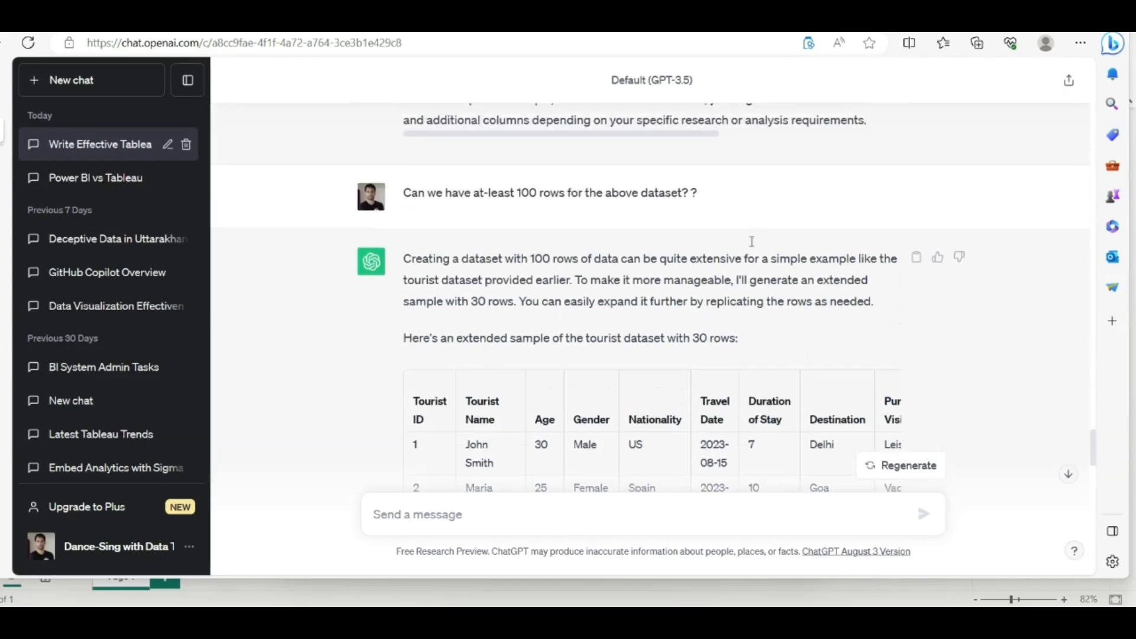
# Start saving the pasted data and create a 'ChatGPT with Power BI' folder in Documents
pyautogui.scroll(-3)
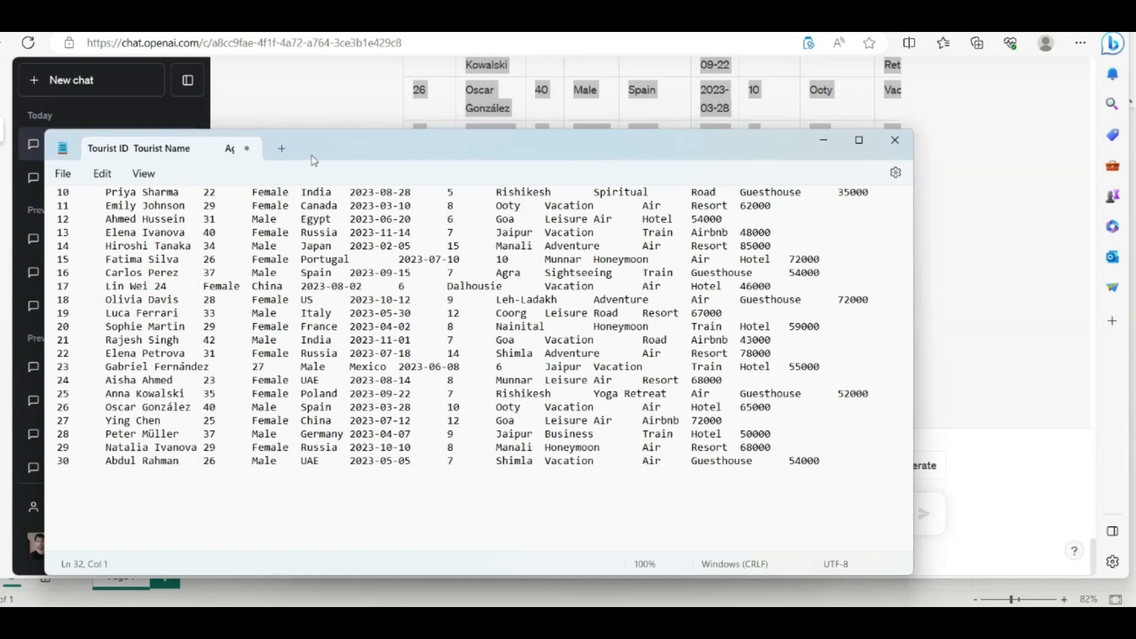
pyautogui.click(63, 174)
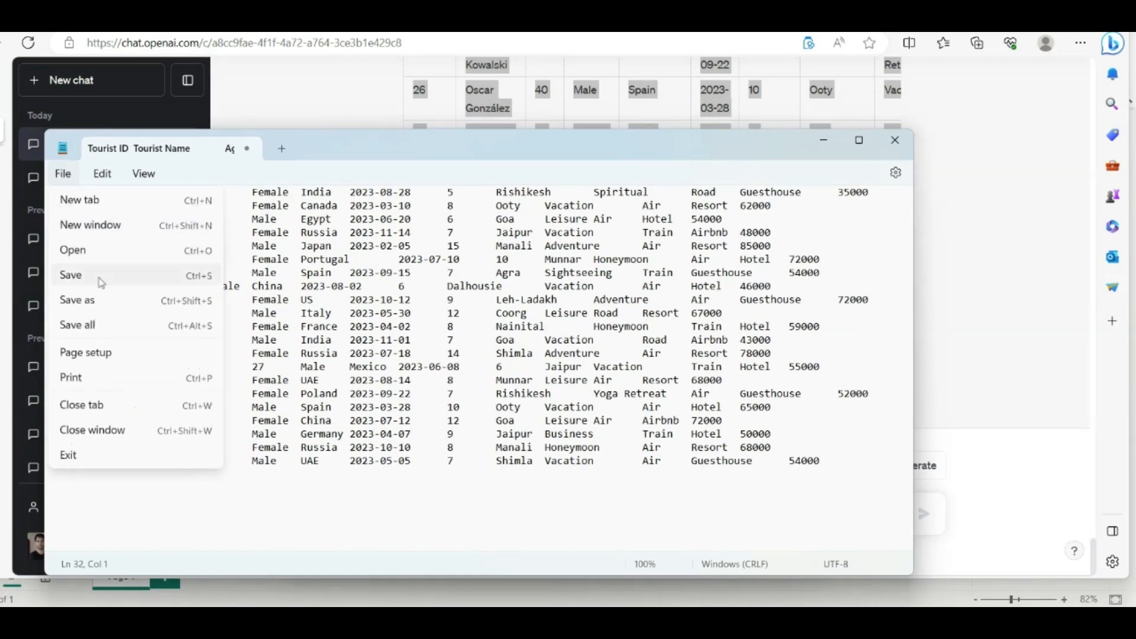
pyautogui.click(77, 300)
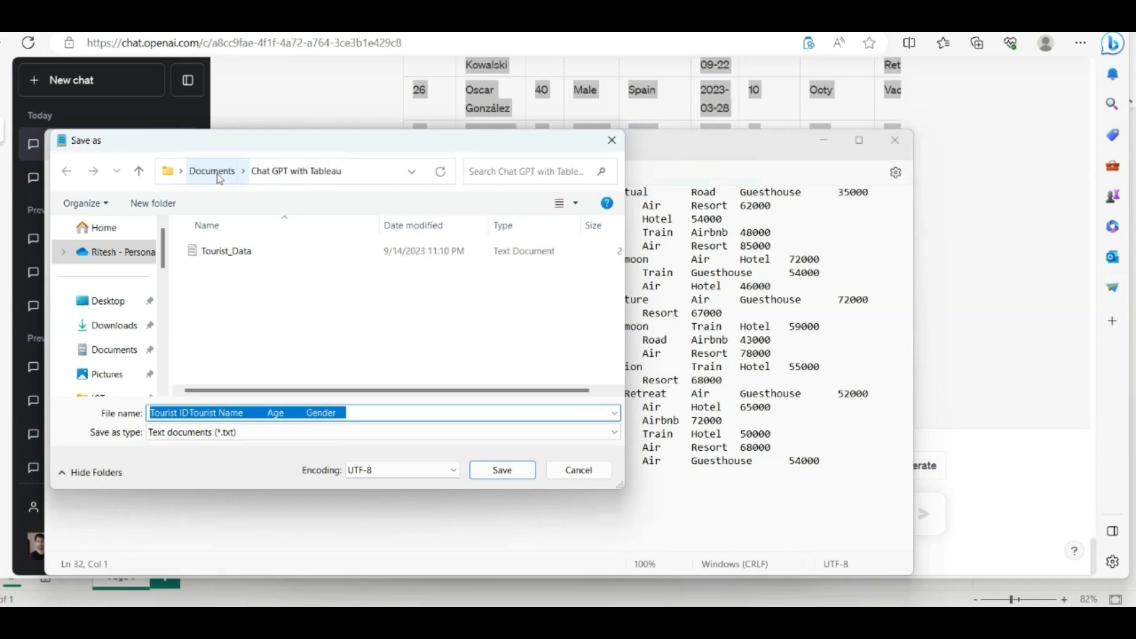
pyautogui.click(212, 171)
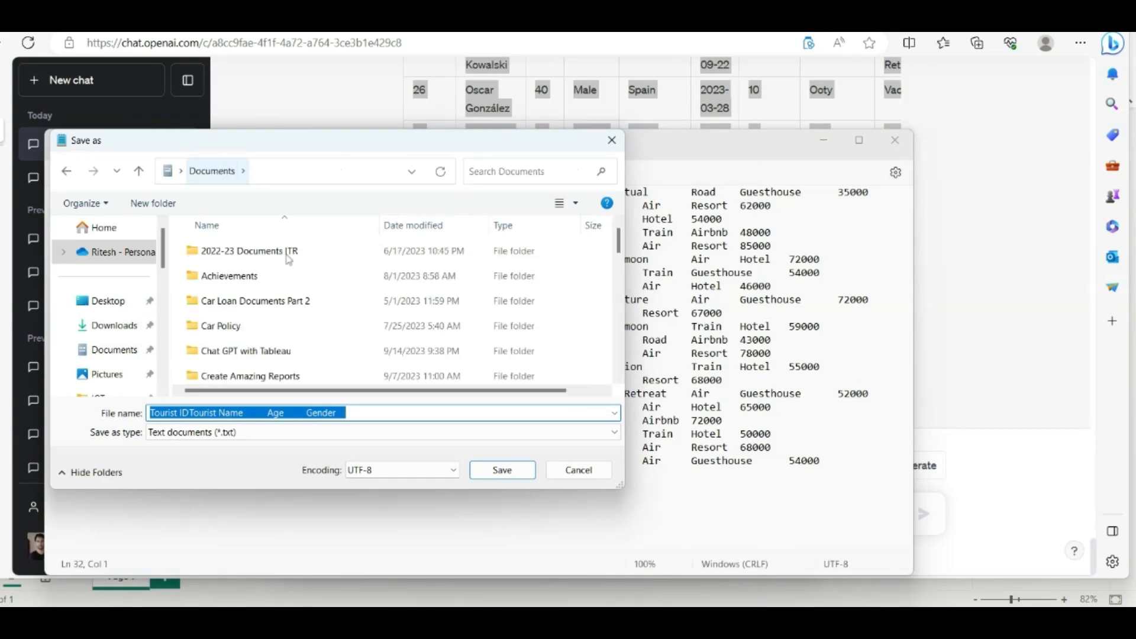
pyautogui.rightClick(326, 333)
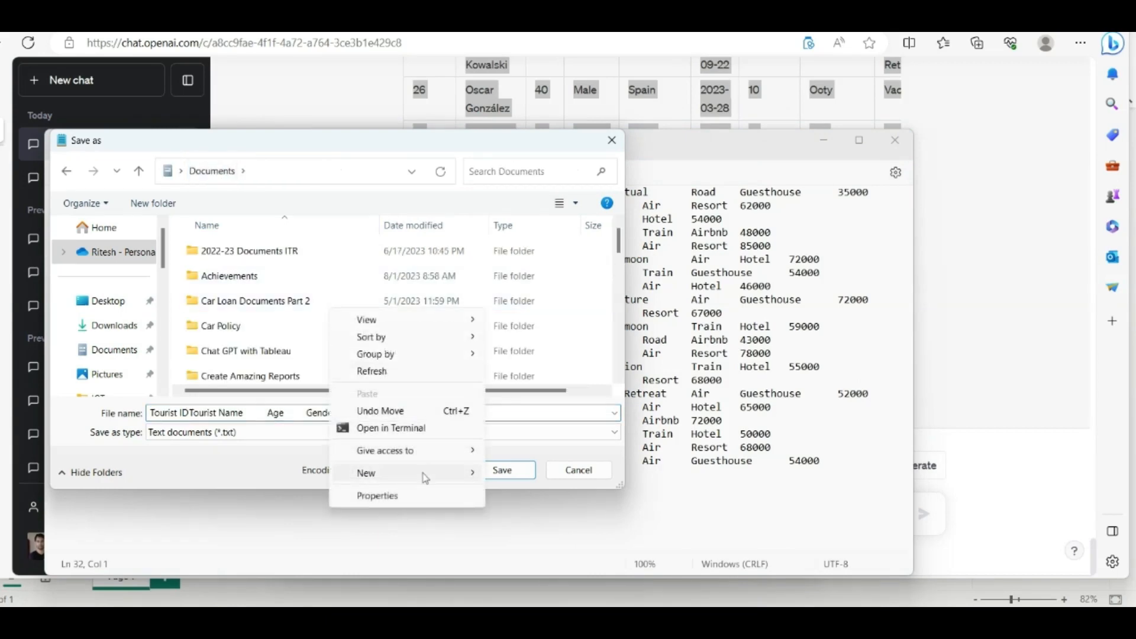
pyautogui.click(365, 473)
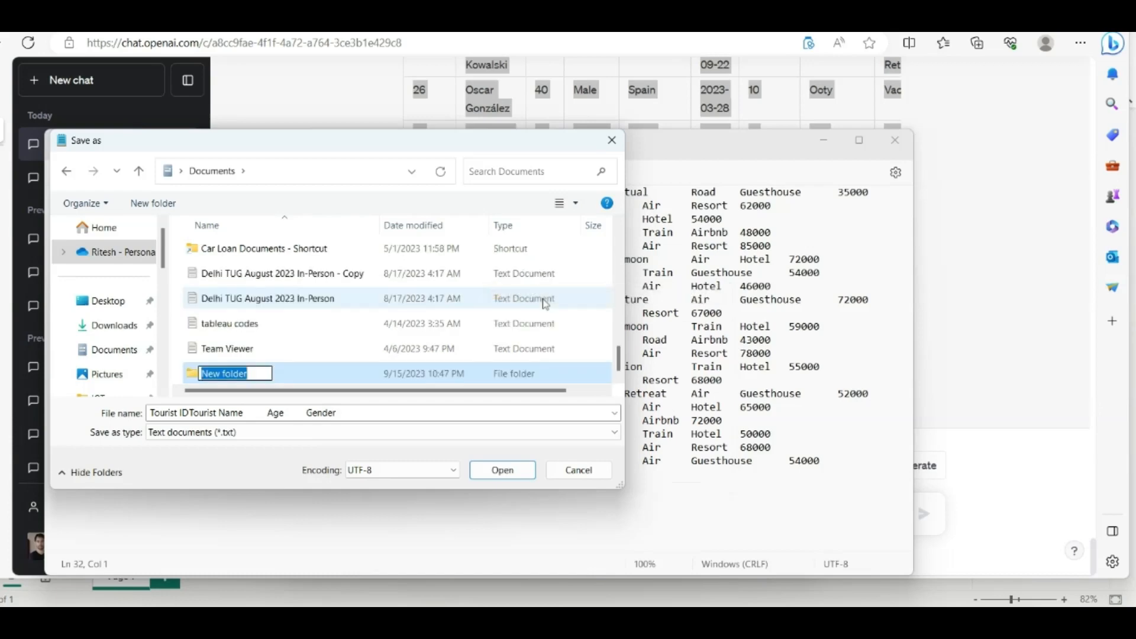
pyautogui.write('ChatGPT with')
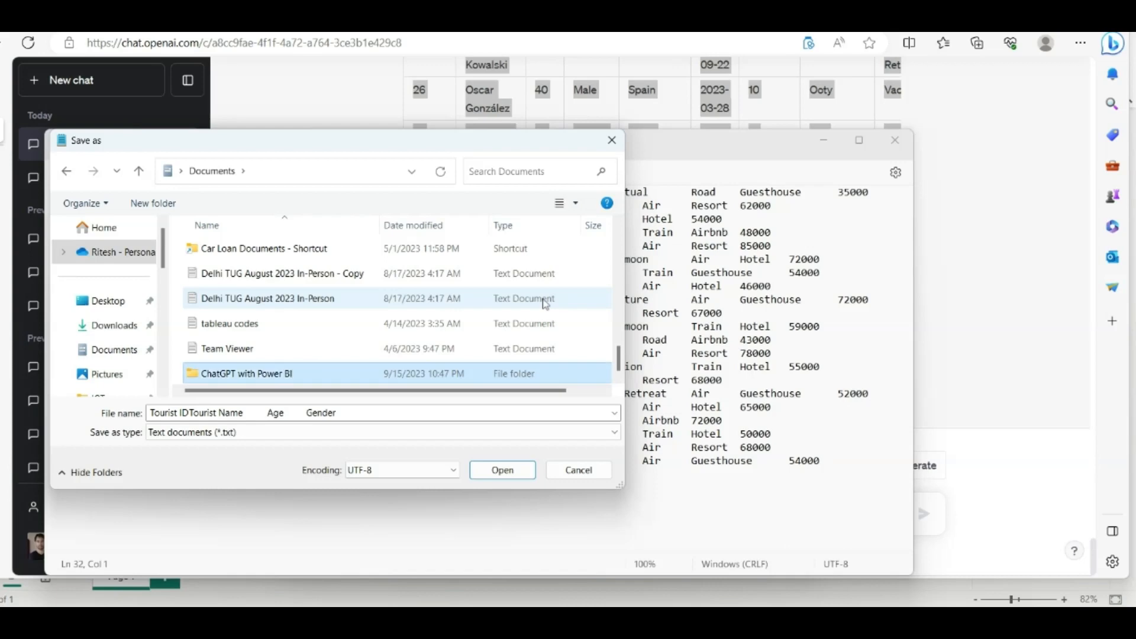
# Save the file as 'Tourist Data' inside the ChatGPT with Power BI folder
pyautogui.doubleClick(246, 373)
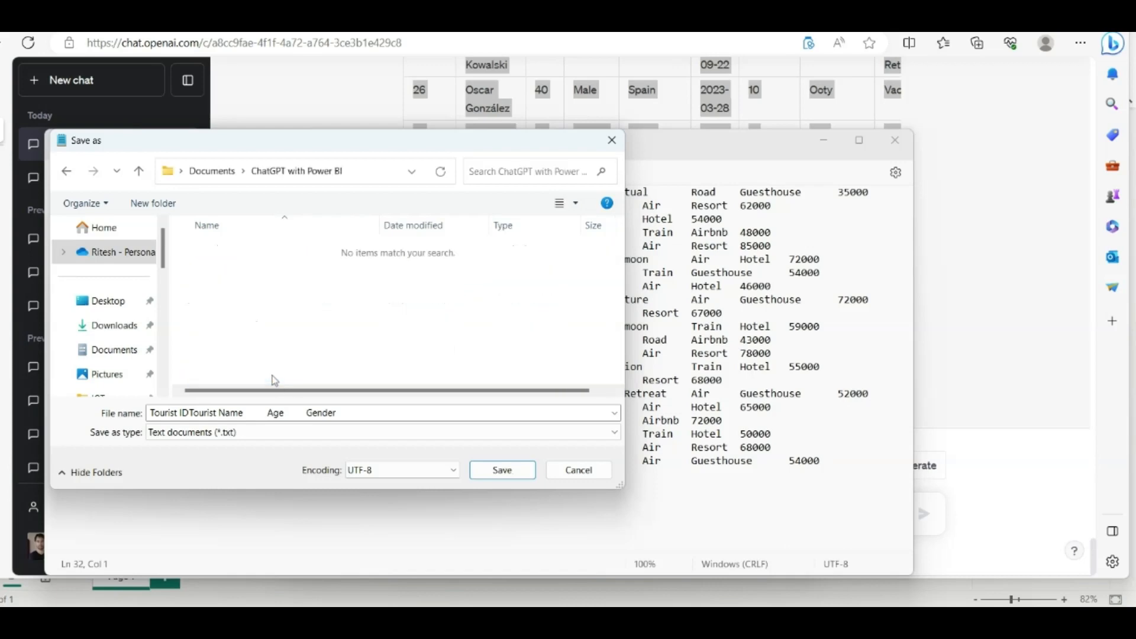
pyautogui.write('tO')
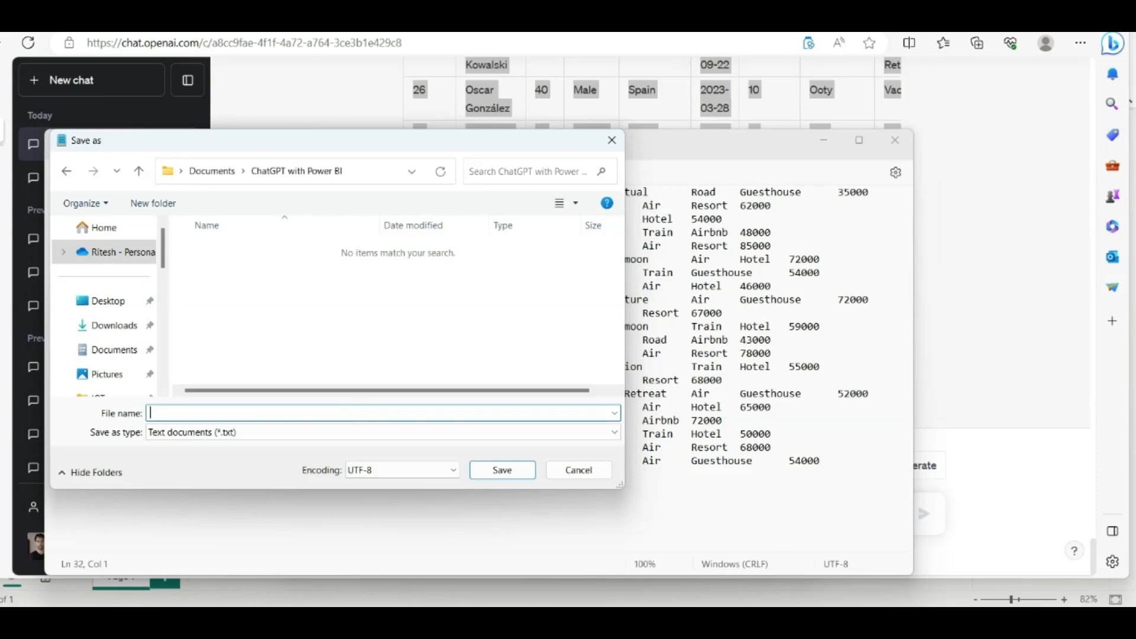
pyautogui.write('Tourist')
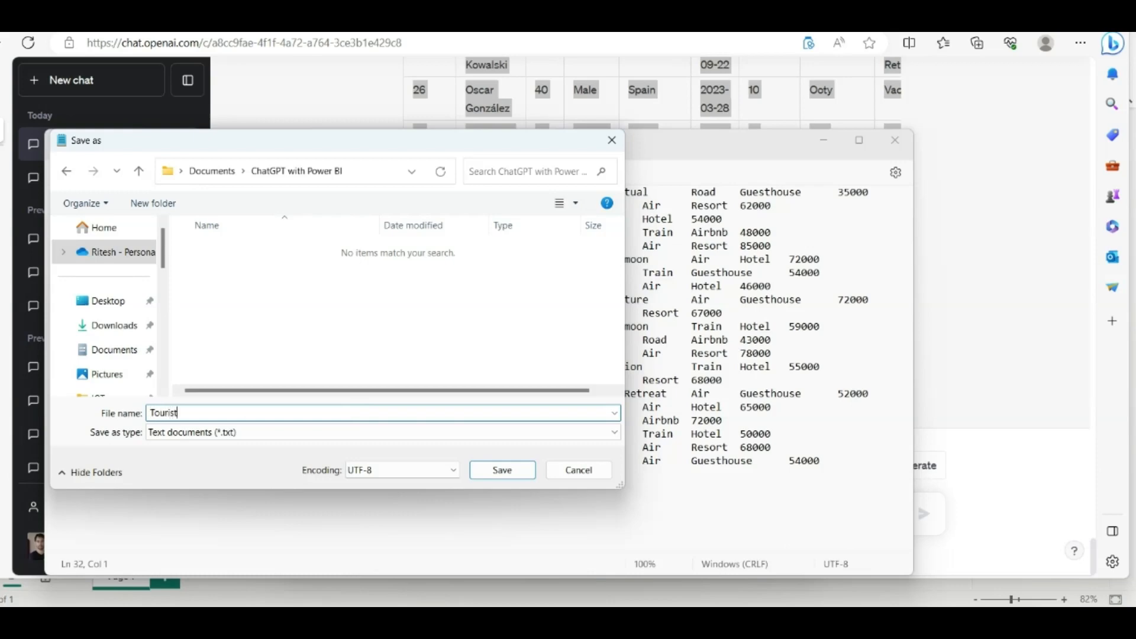
pyautogui.write('Data')
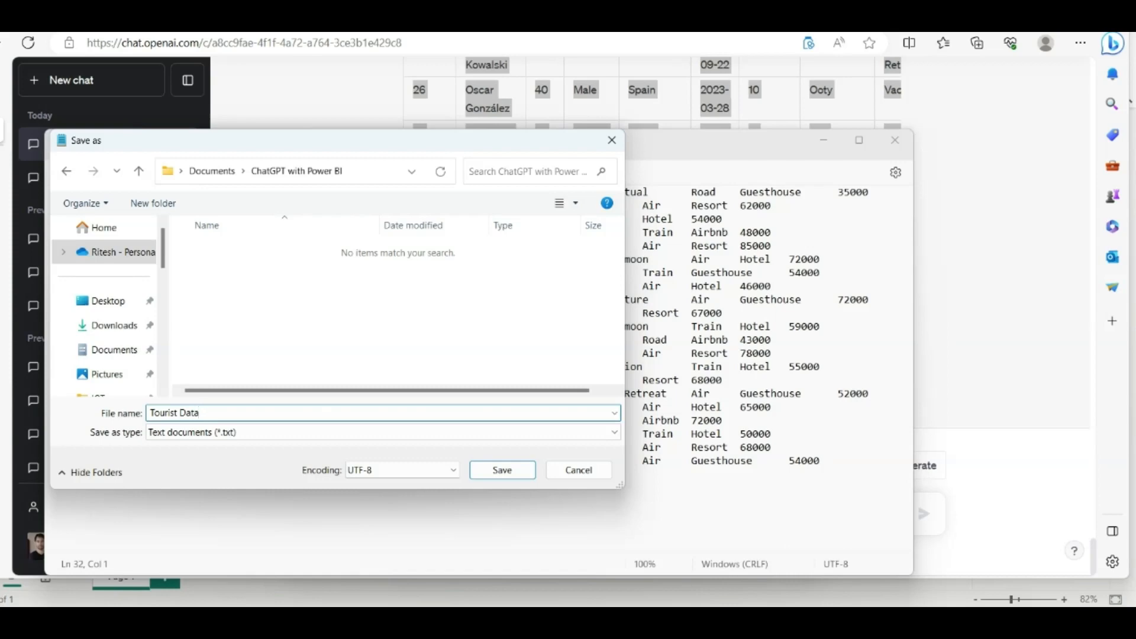
pyautogui.click(501, 469)
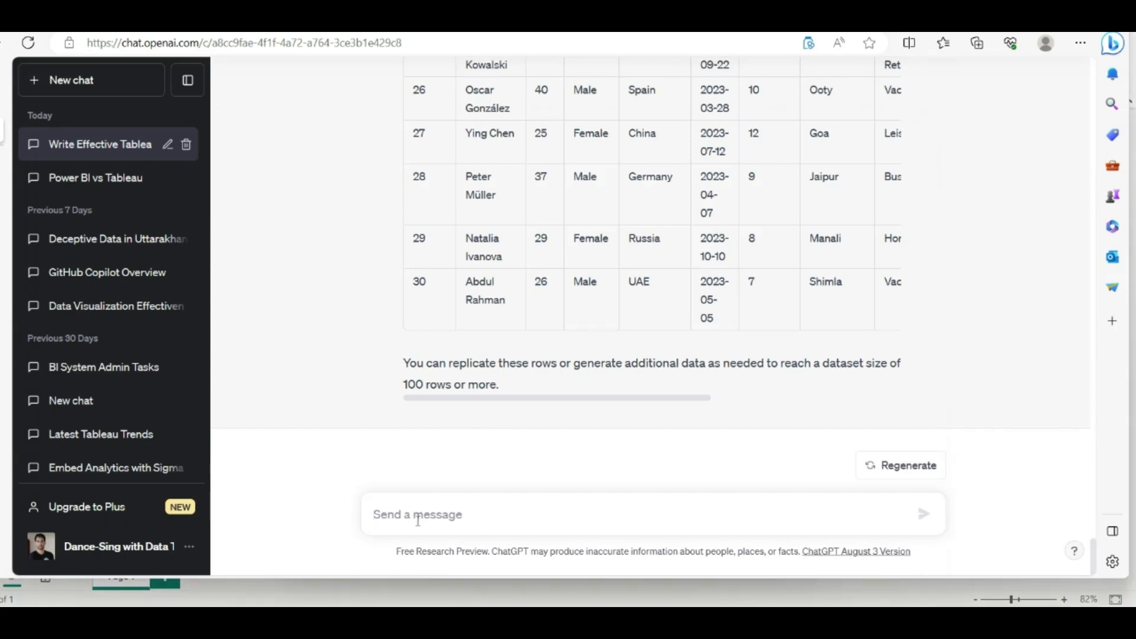
# Ask ChatGPT 'Can we get some insights from the above datas'
pyautogui.write('Can we g')
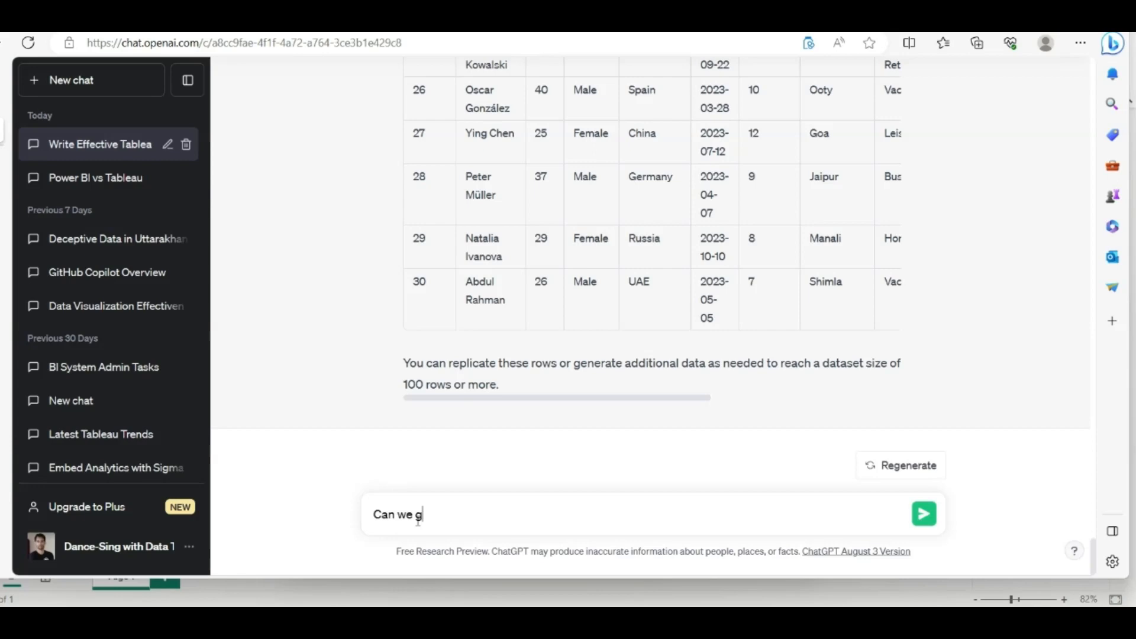
pyautogui.write('et some')
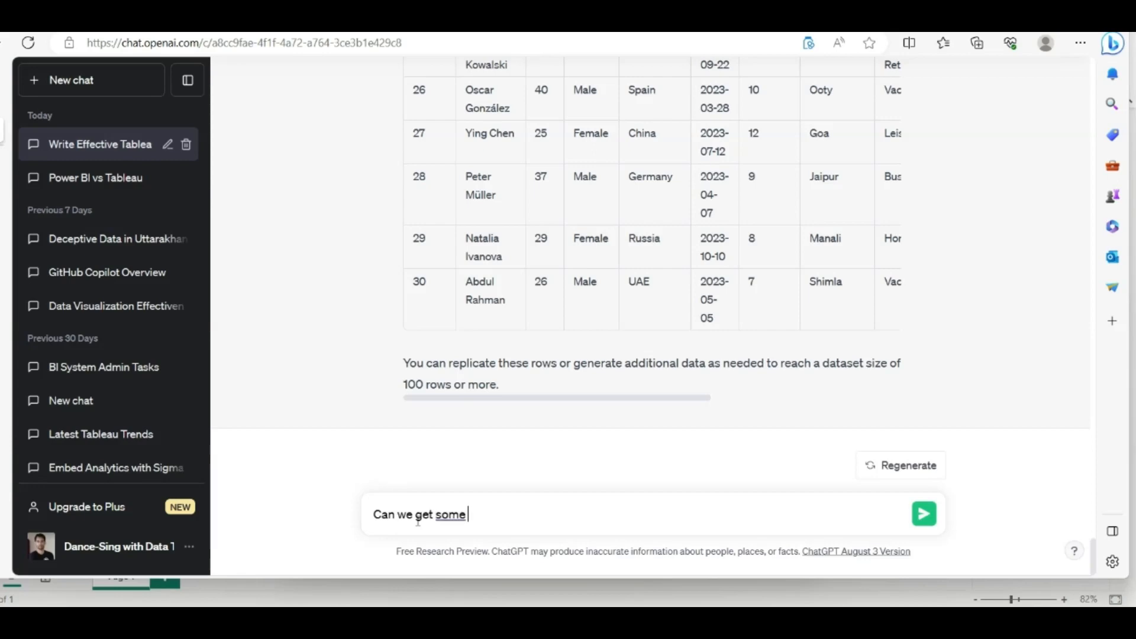
pyautogui.write('insights')
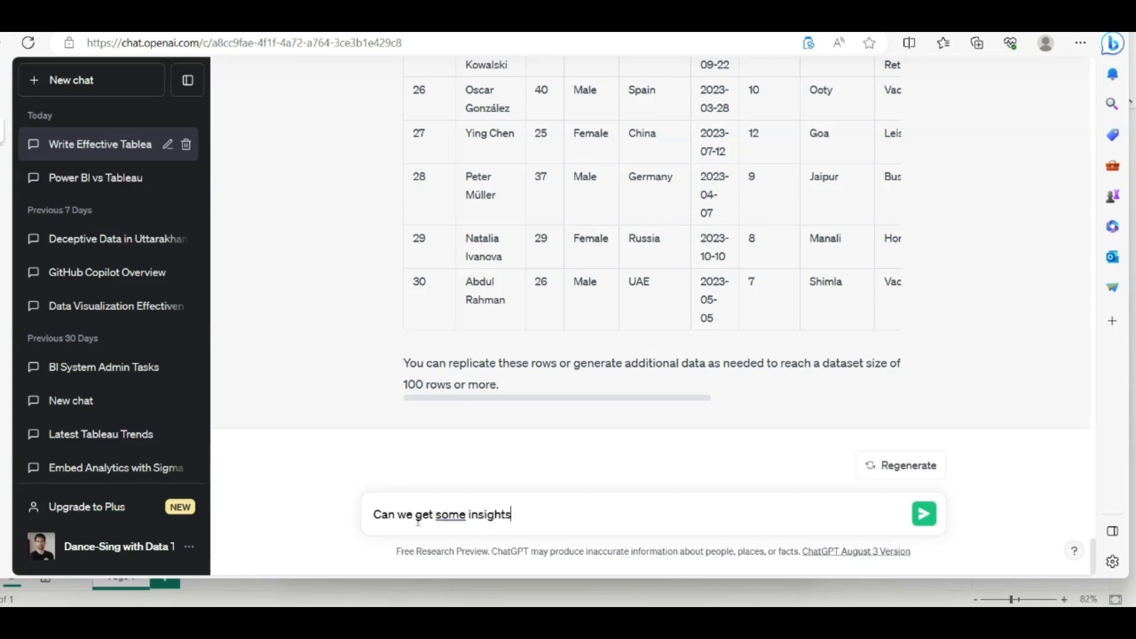
pyautogui.write('from the above')
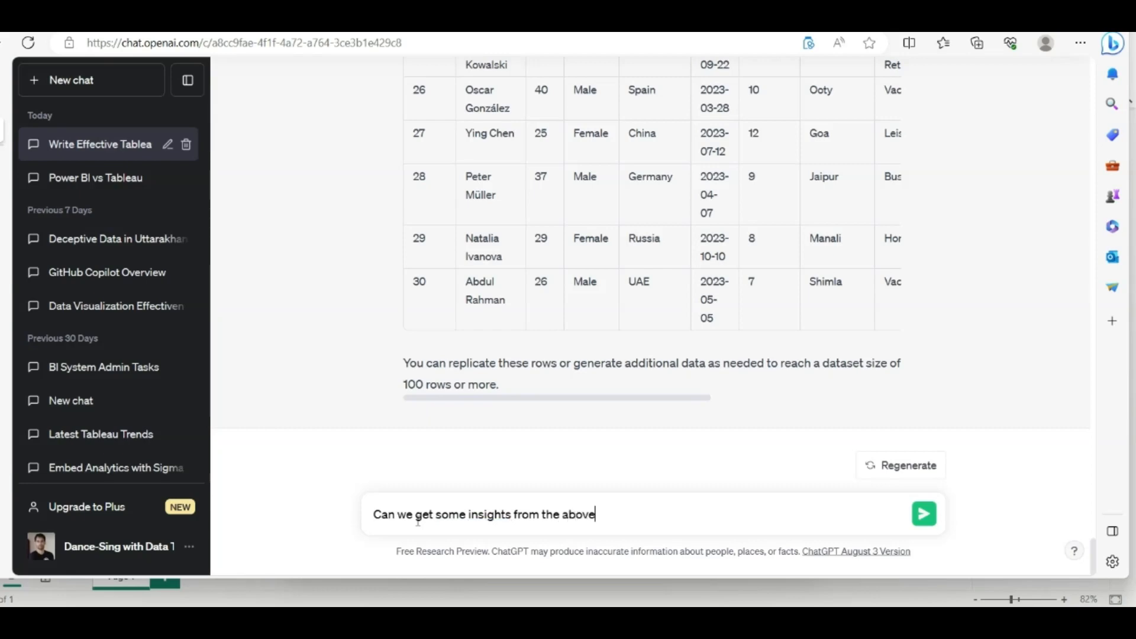
pyautogui.write('data')
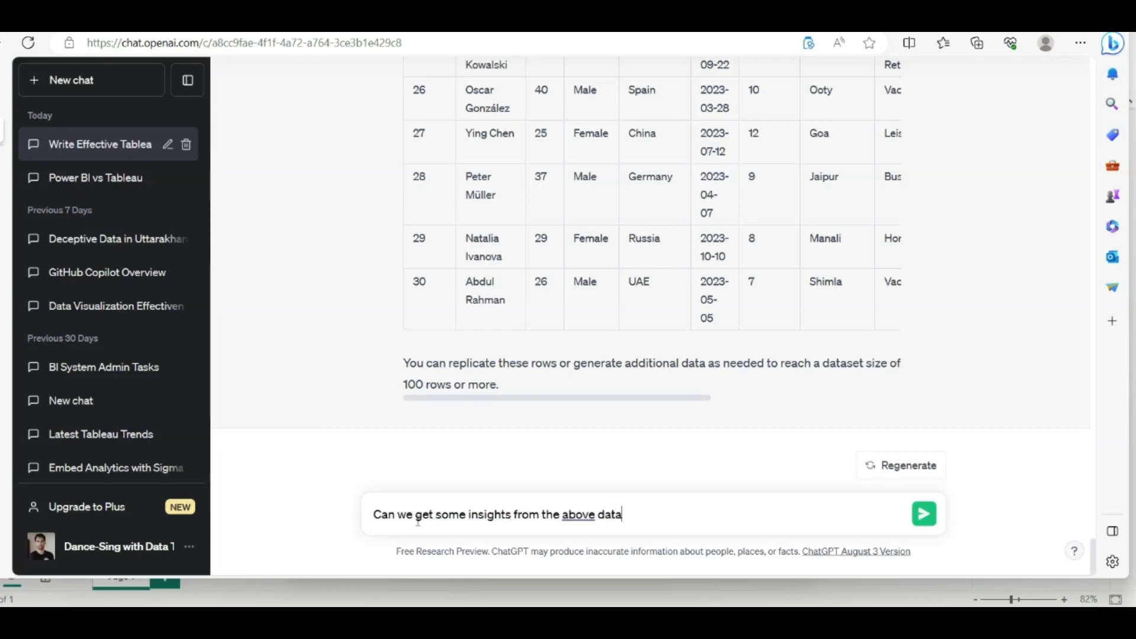
pyautogui.write('set ?')
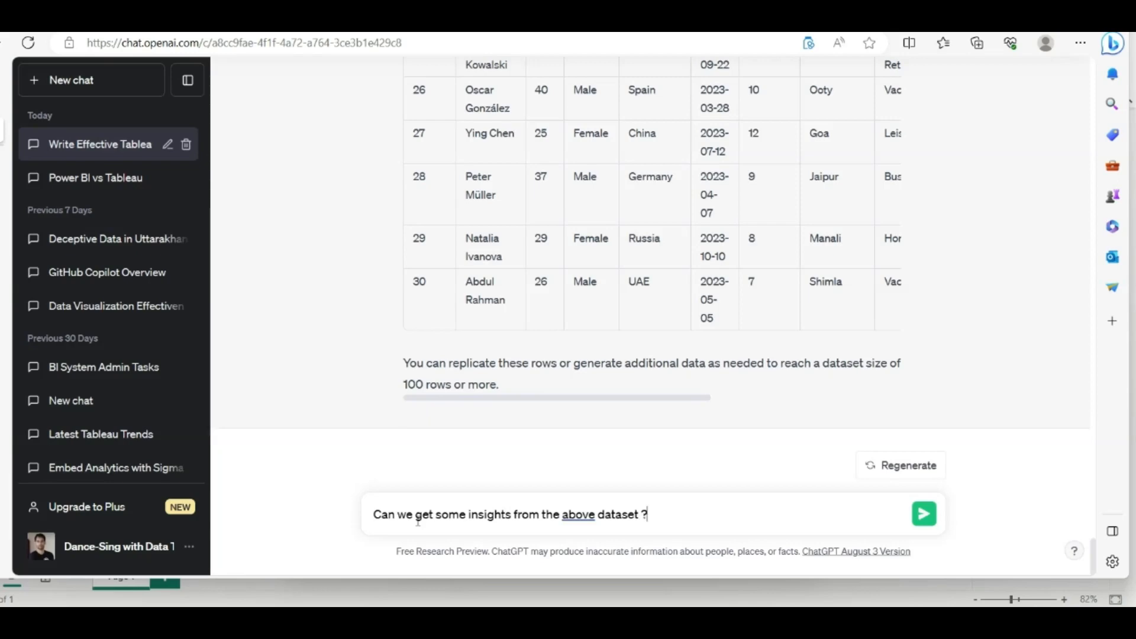
pyautogui.click(923, 514)
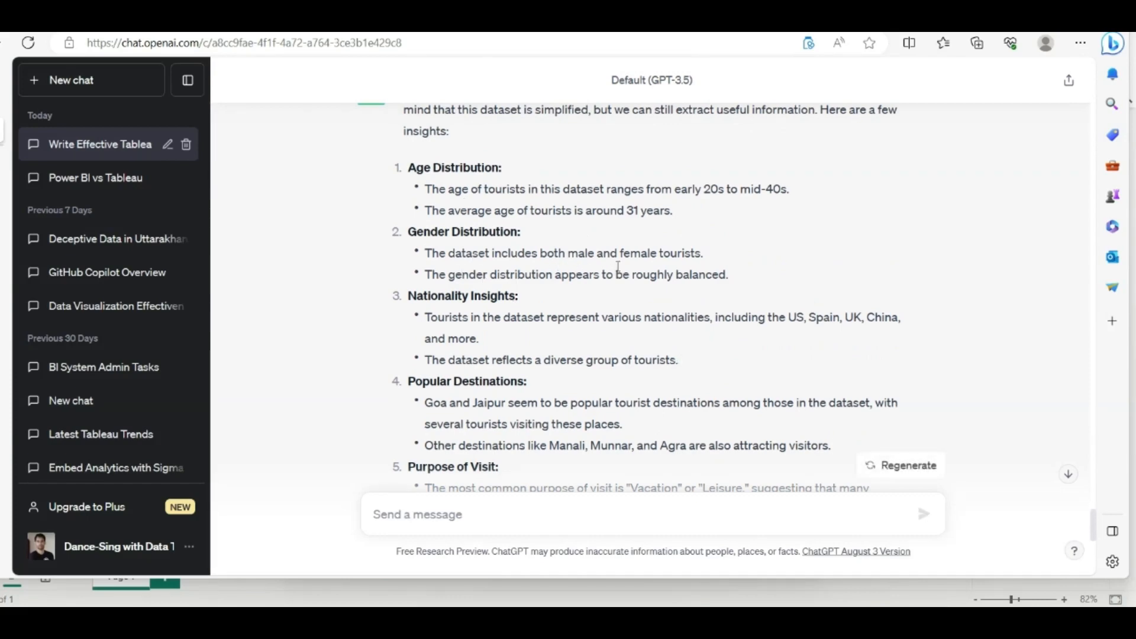
pyautogui.moveTo(670, 288)
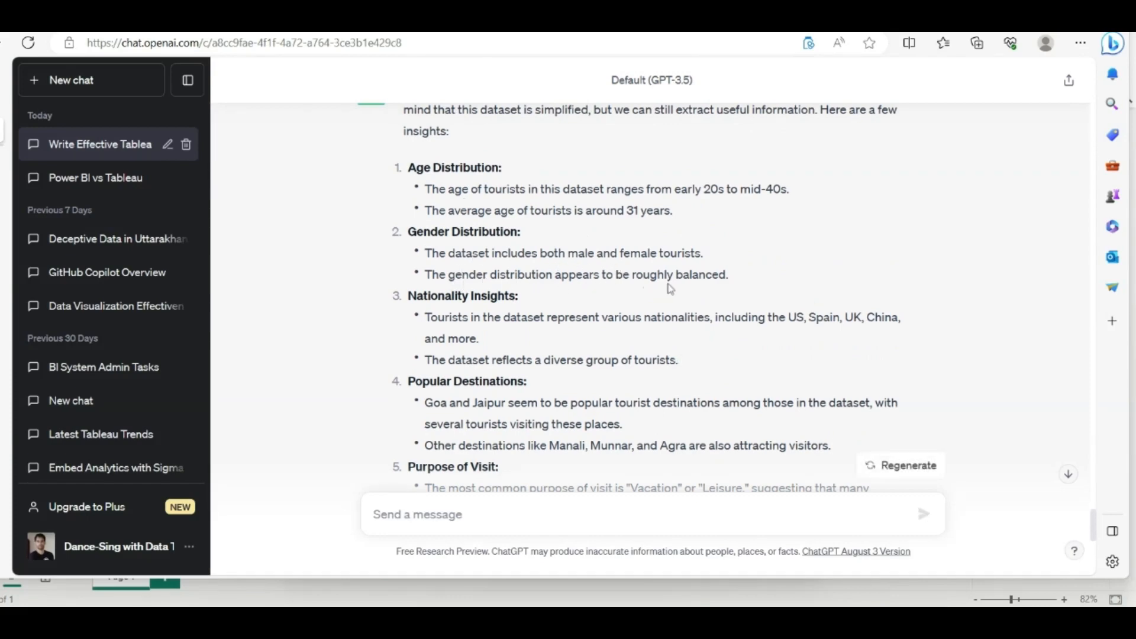
pyautogui.moveTo(569, 183)
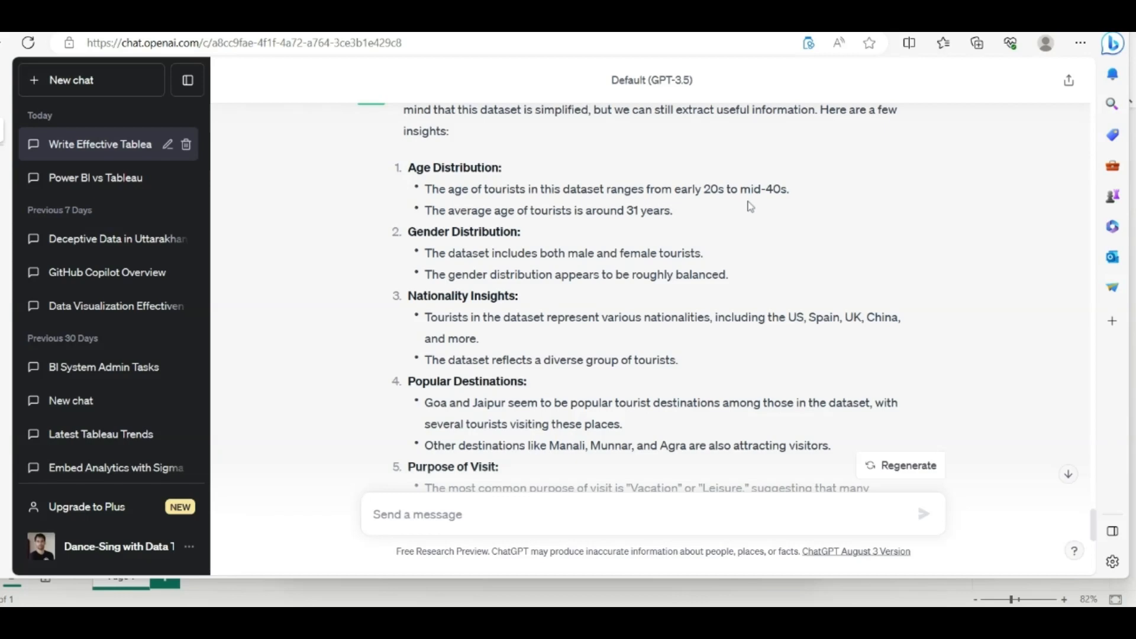
# Read through the insights and highlight the Goa and Jaipur popularity point
pyautogui.scroll(-3)
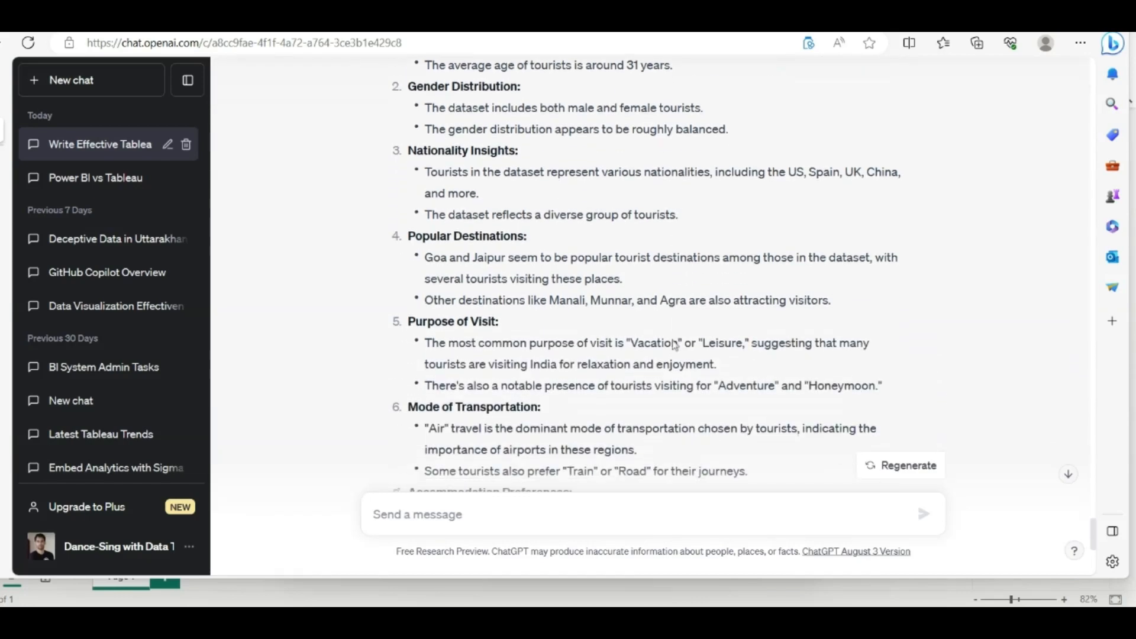
pyautogui.scroll(-3)
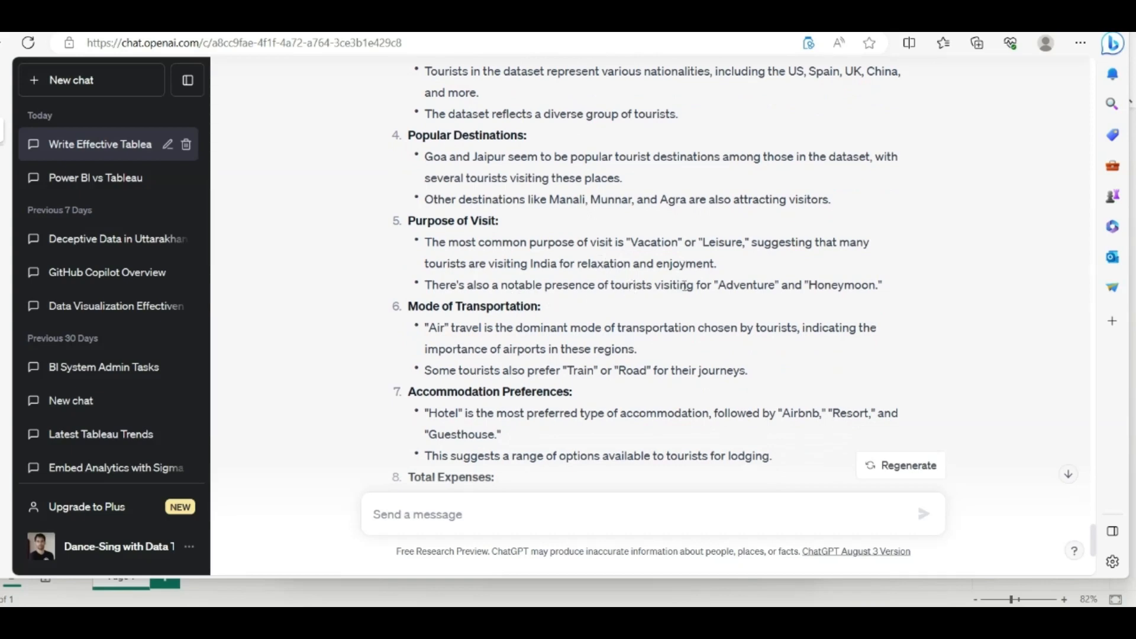
pyautogui.moveTo(832, 281)
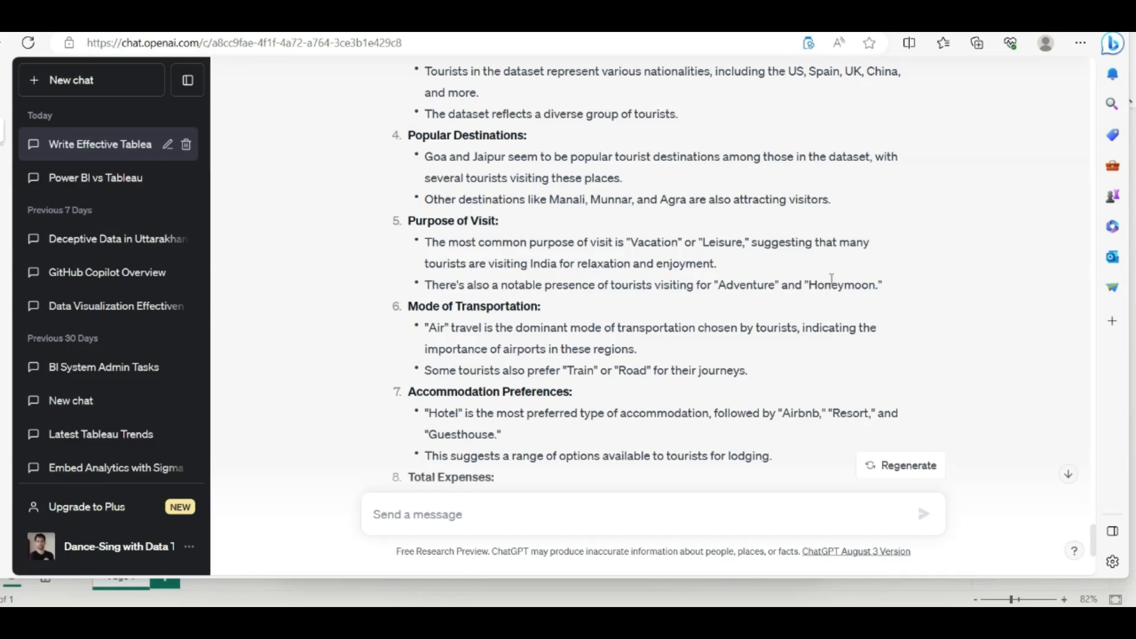
pyautogui.scroll(-3)
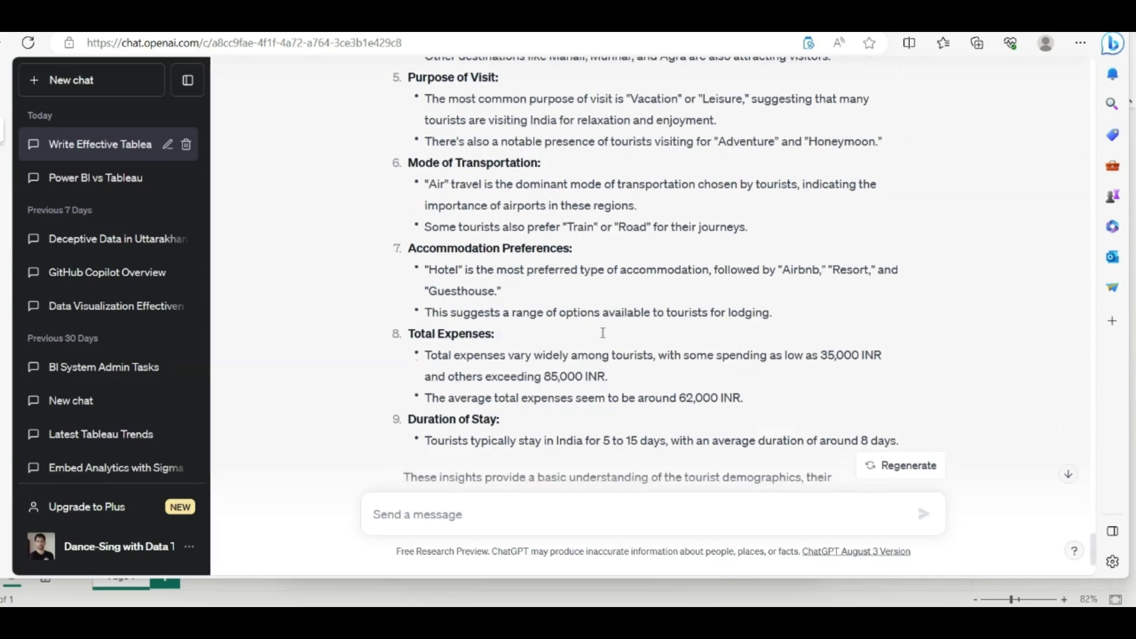
pyautogui.scroll(-3)
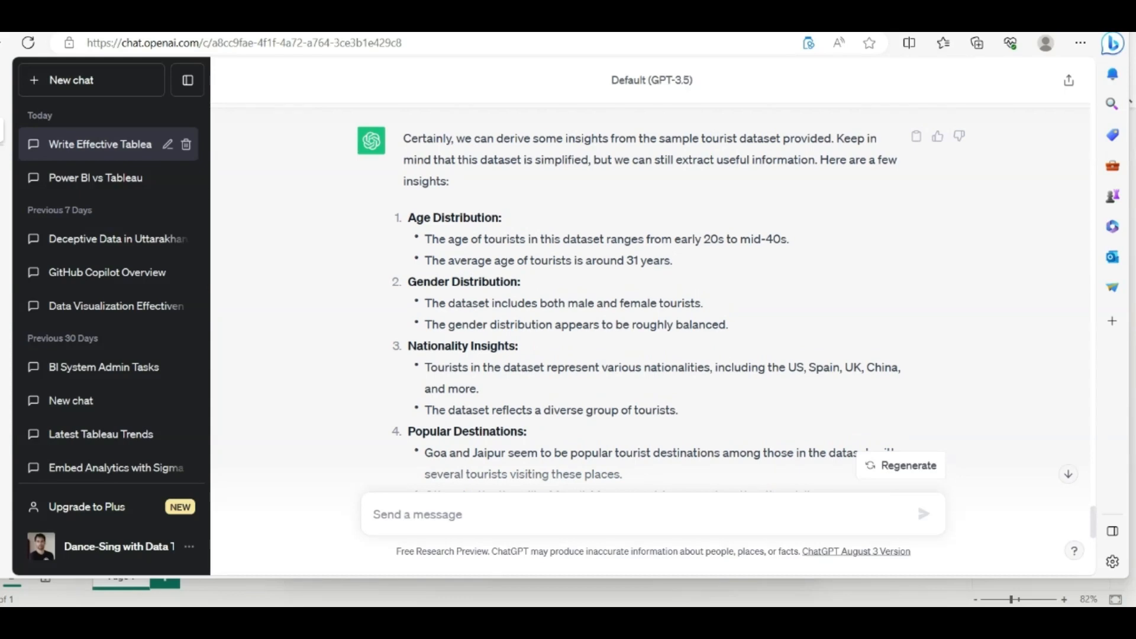
pyautogui.scroll(-3)
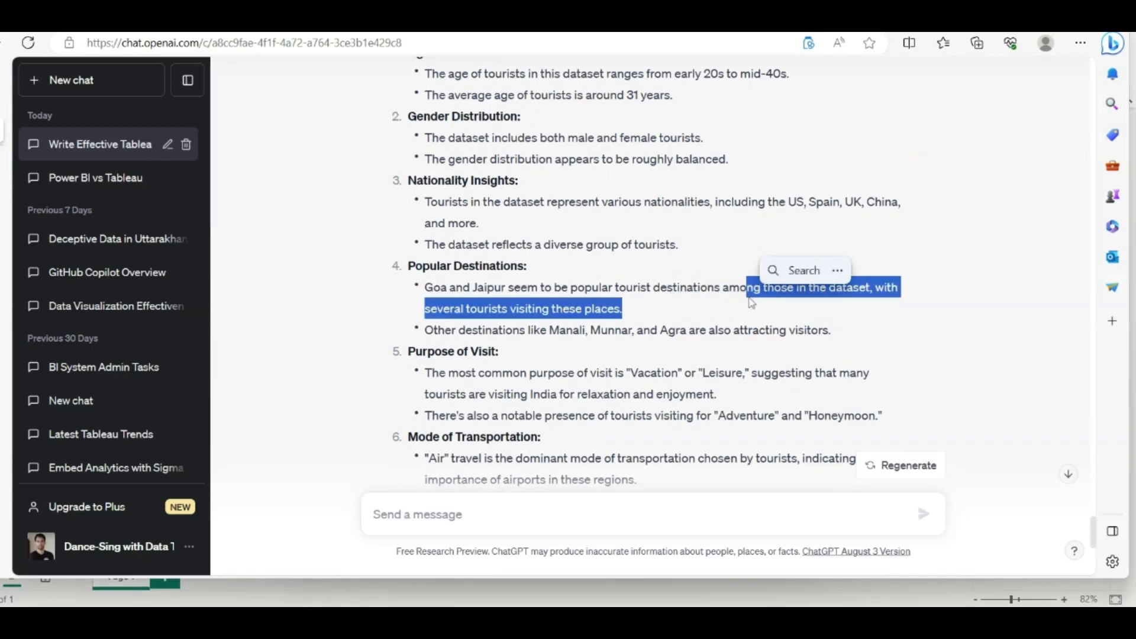
pyautogui.click(674, 314)
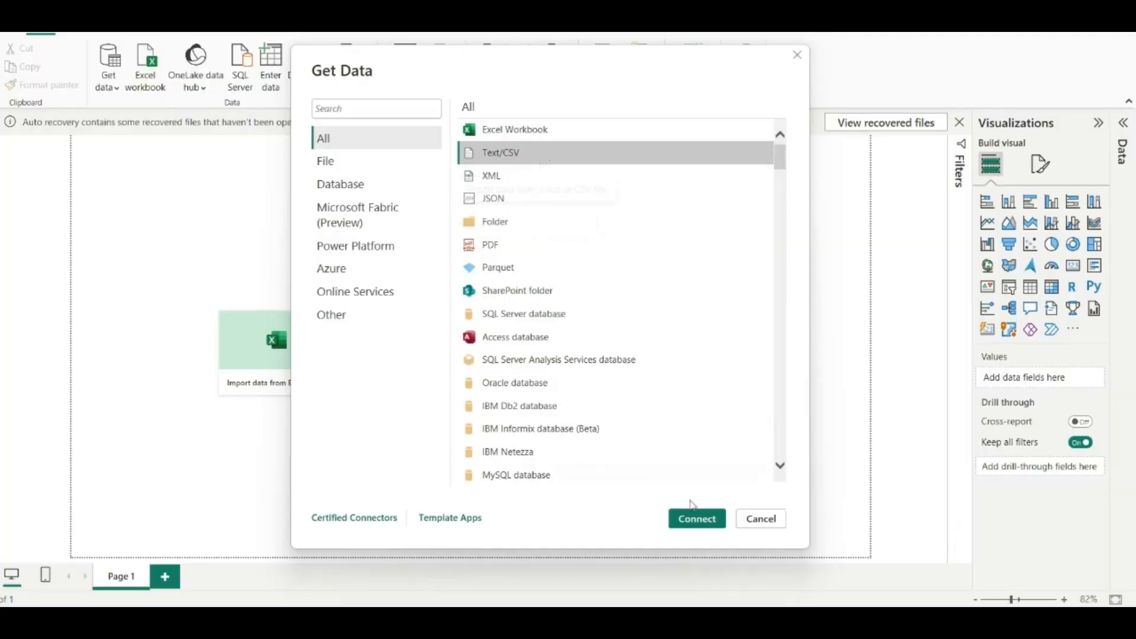
# Import Tourist Data.txt through the Text/CSV connector and preview its columns
pyautogui.click(695, 518)
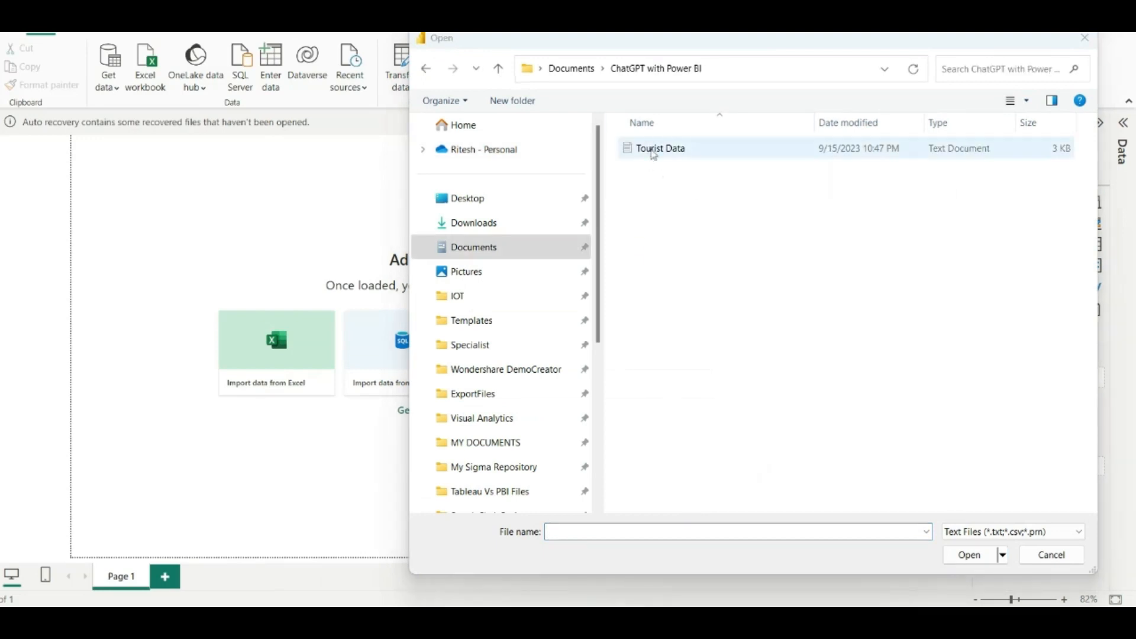
pyautogui.click(1049, 554)
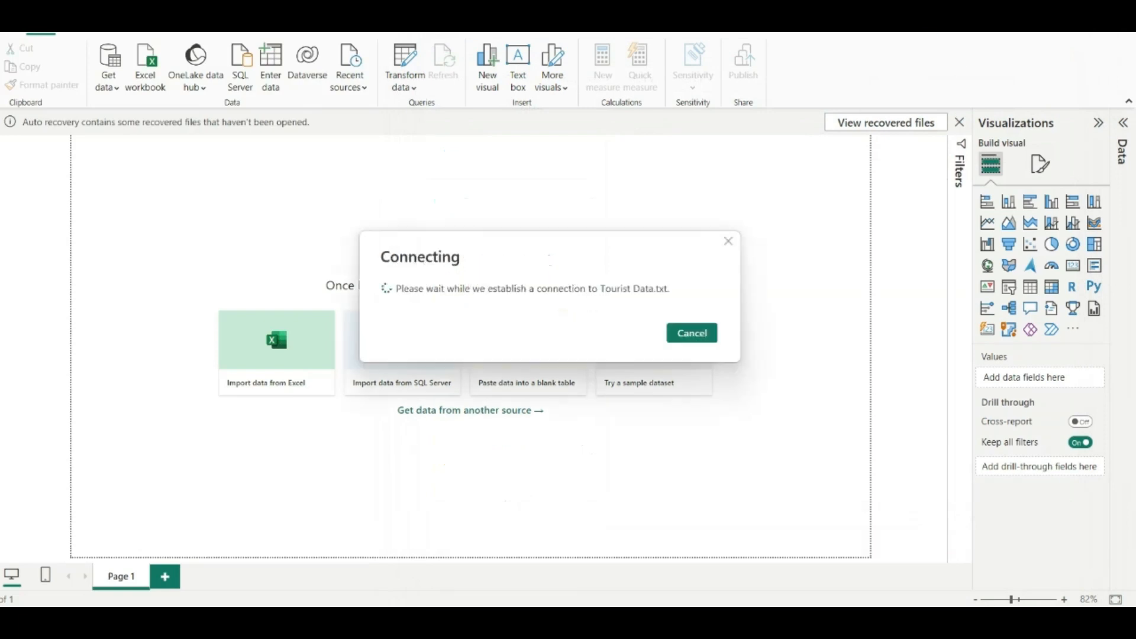
pyautogui.click(690, 332)
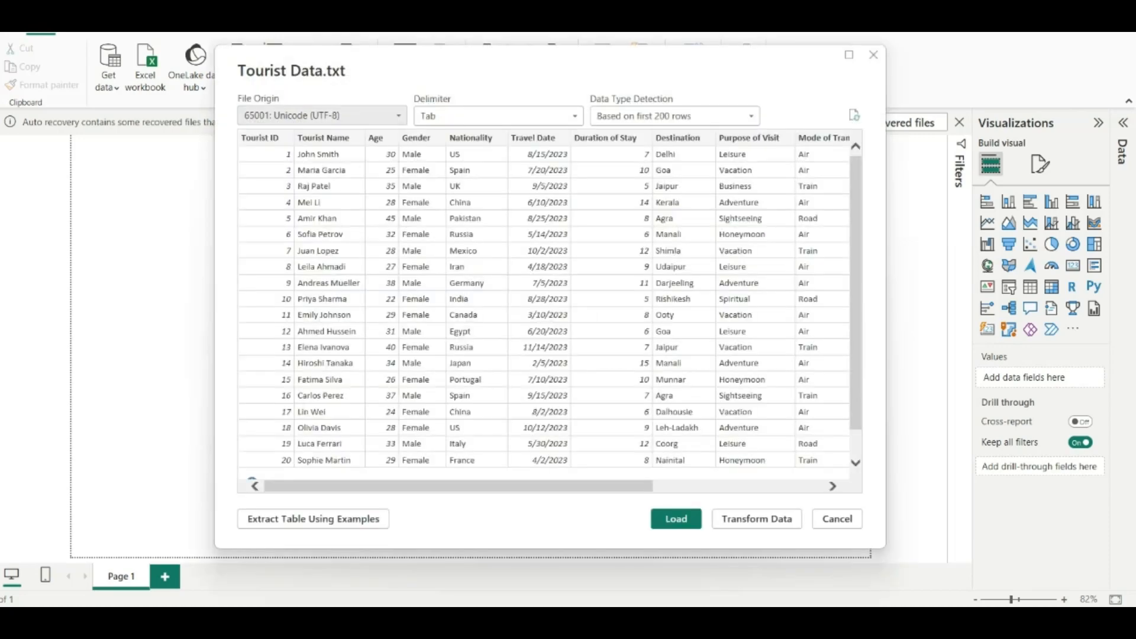
pyautogui.moveTo(631, 304)
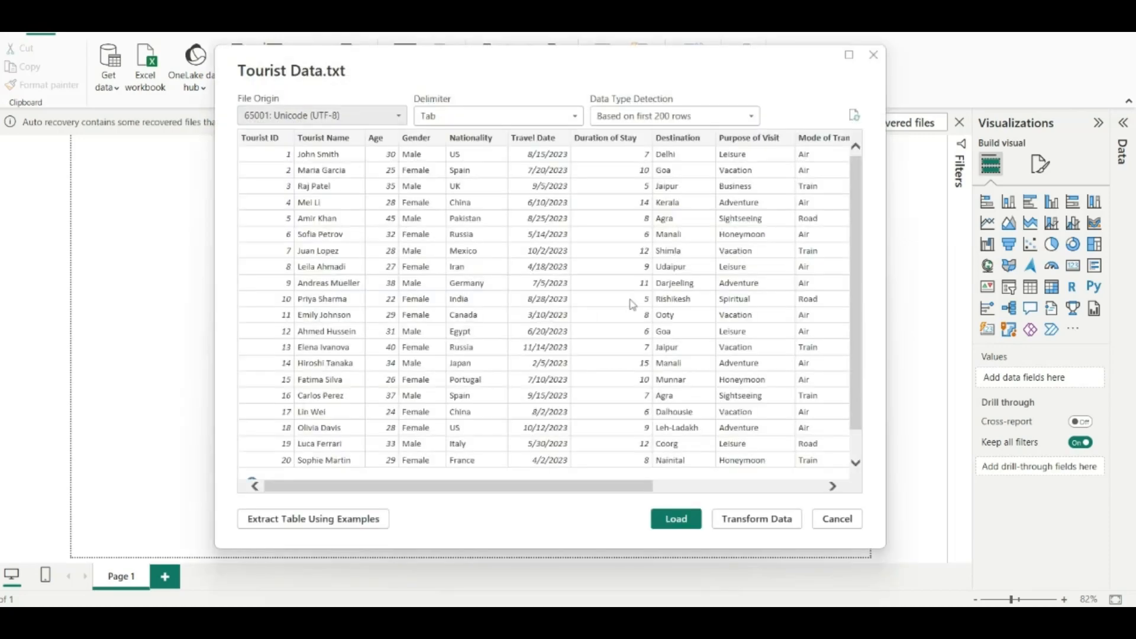
pyautogui.hscroll(3)
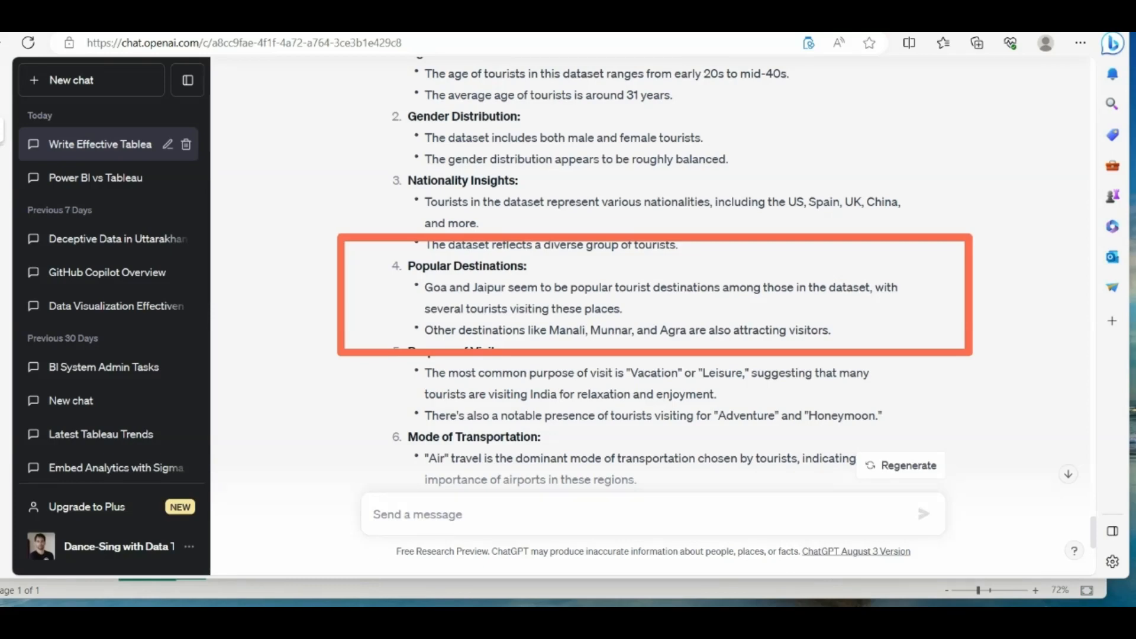
pyautogui.moveTo(1024, 333)
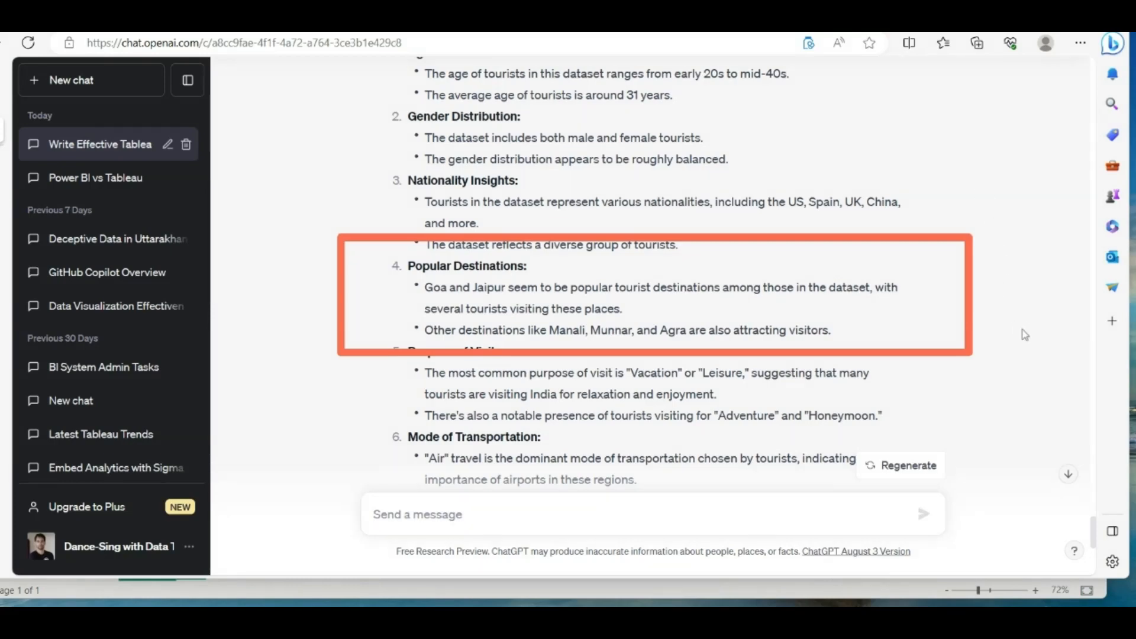
pyautogui.moveTo(935, 167)
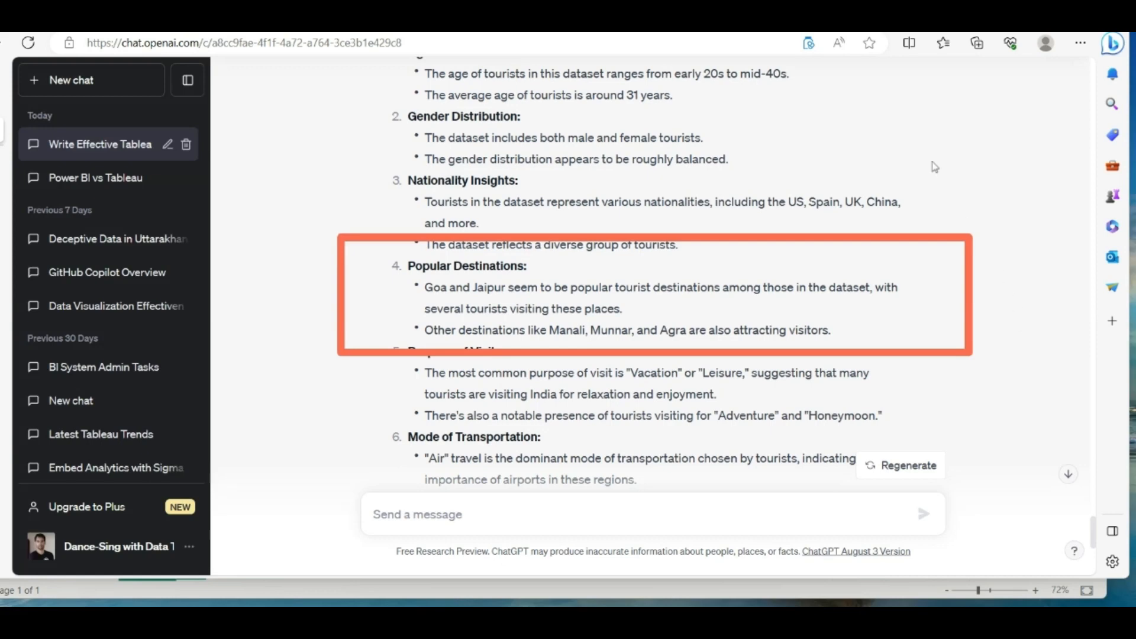
# Ask ChatGPT which visual best represents Popular Destinations and read the suggested charts
pyautogui.write('Which visual will a better one to represent Popular Destinations ?')
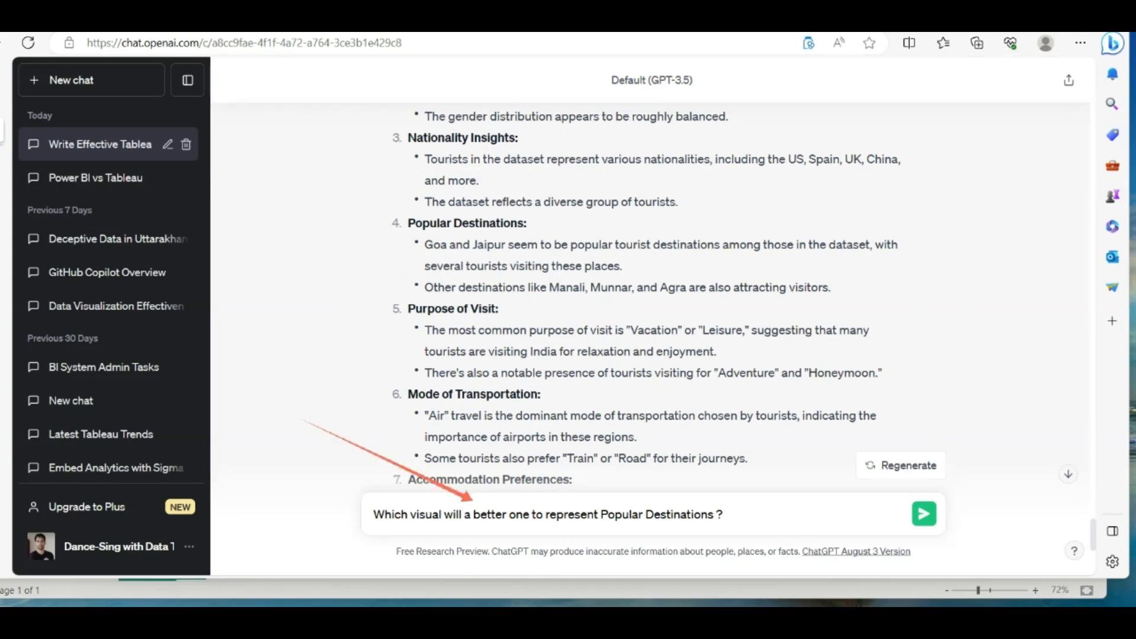
pyautogui.moveTo(926, 95)
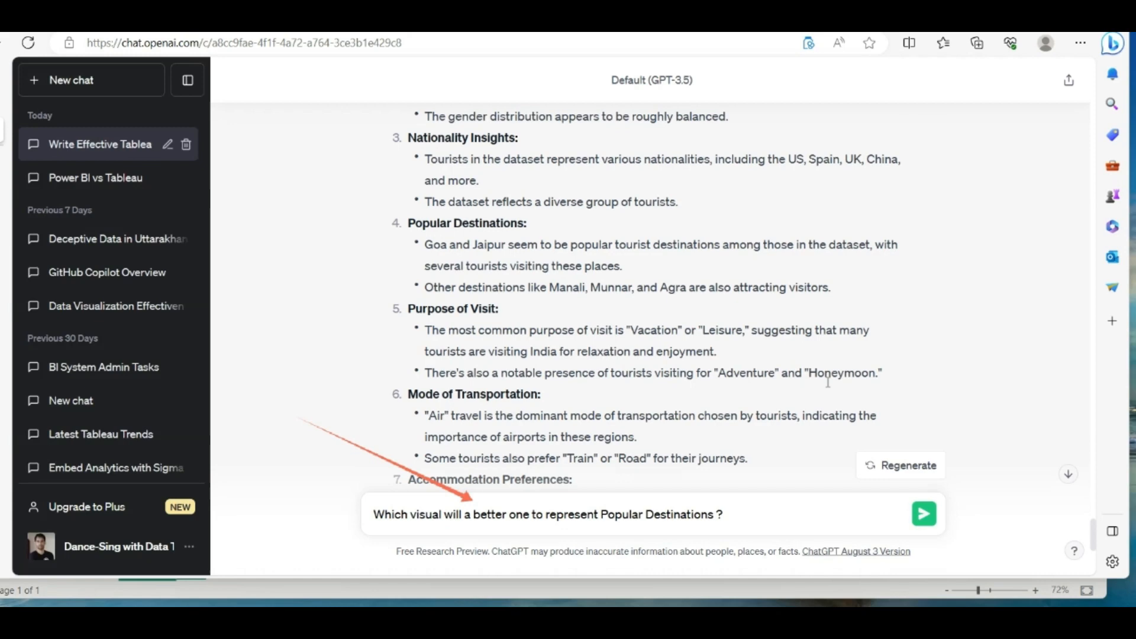
pyautogui.click(923, 513)
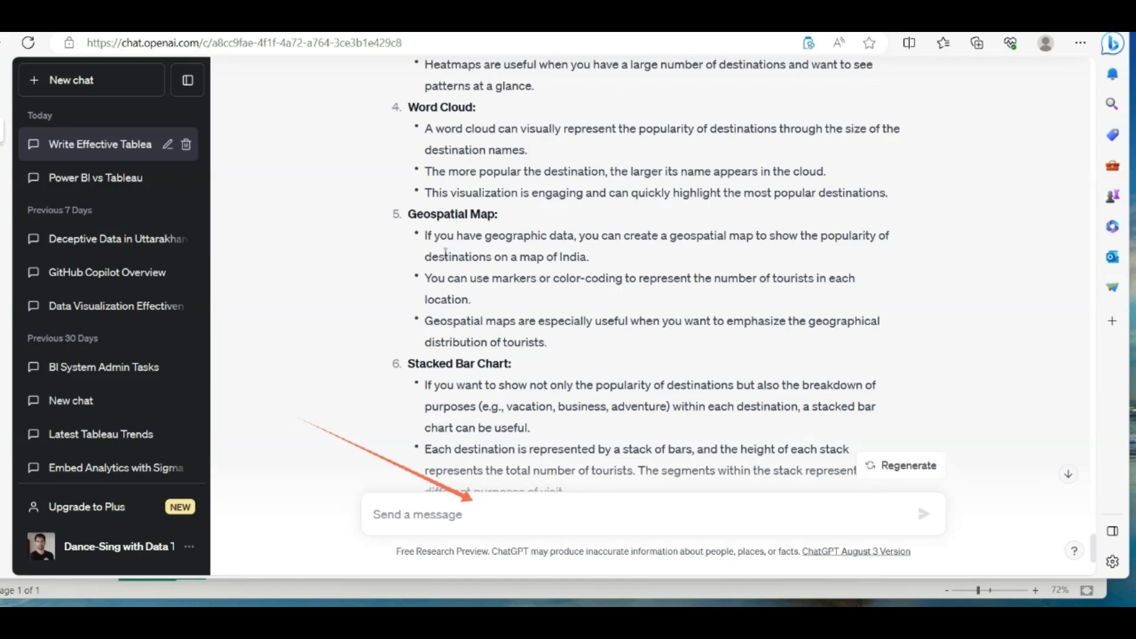
pyautogui.scroll(-3)
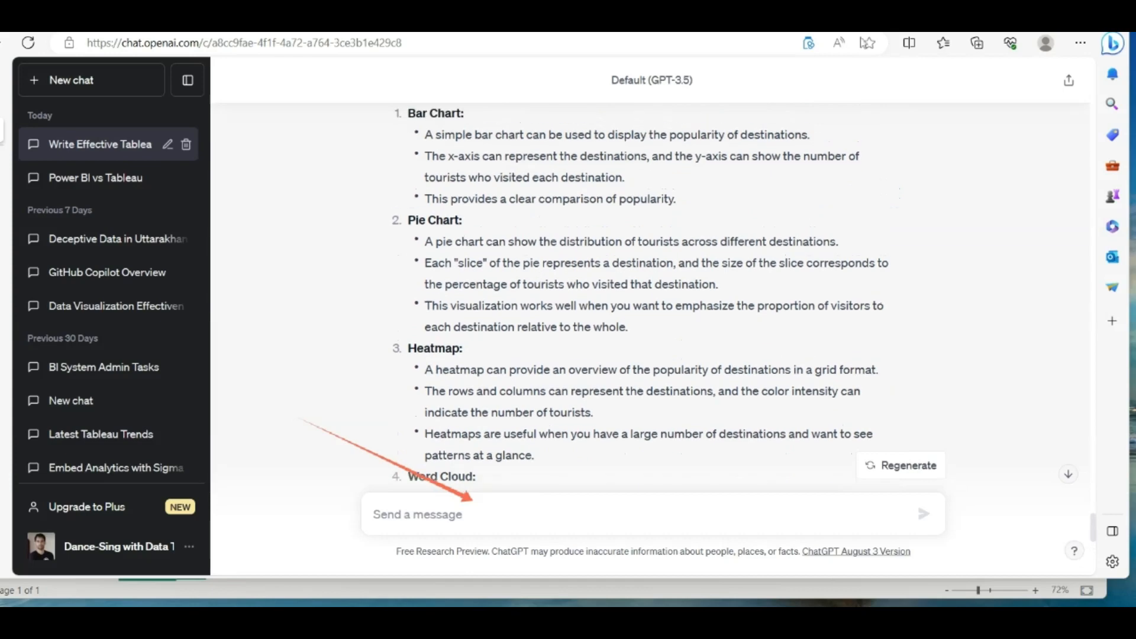
pyautogui.scroll(-3)
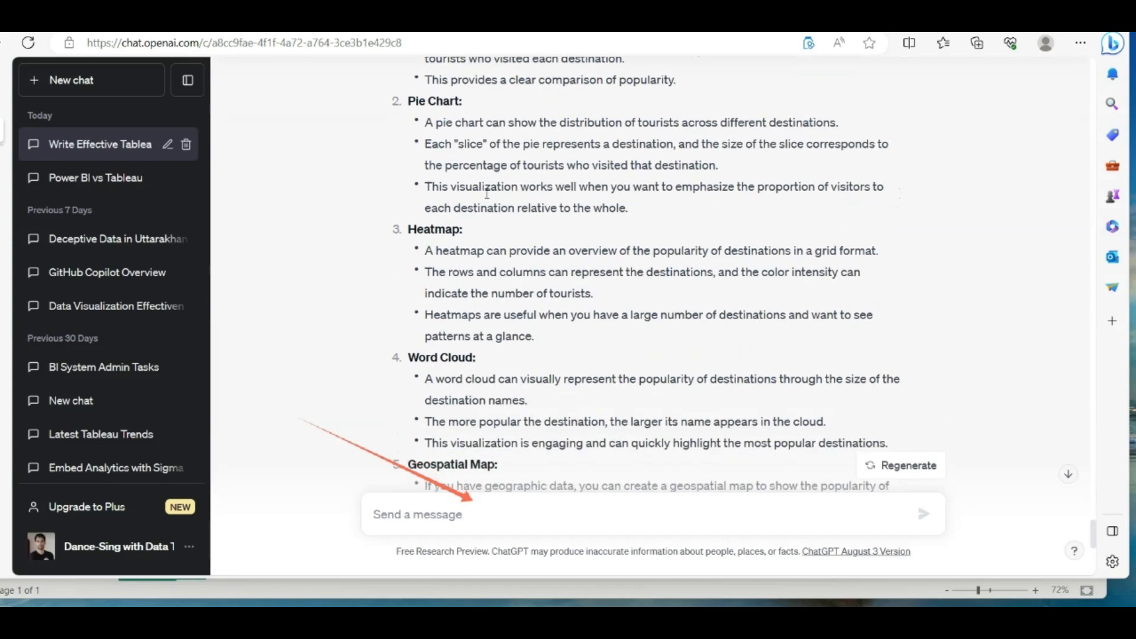
pyautogui.scroll(-3)
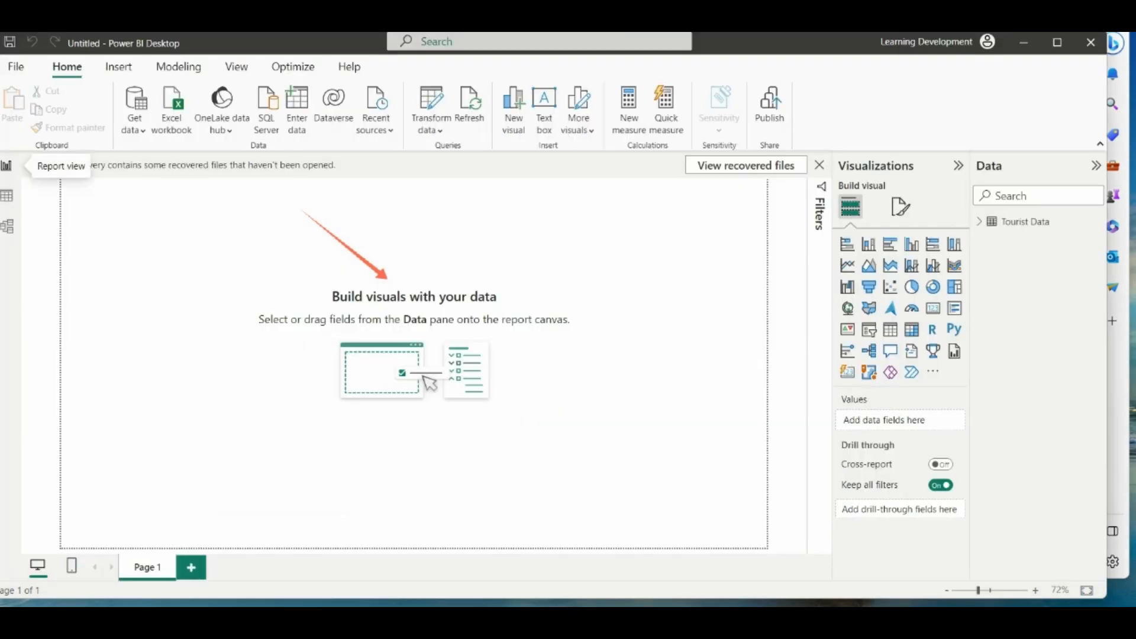
pyautogui.moveTo(853, 319)
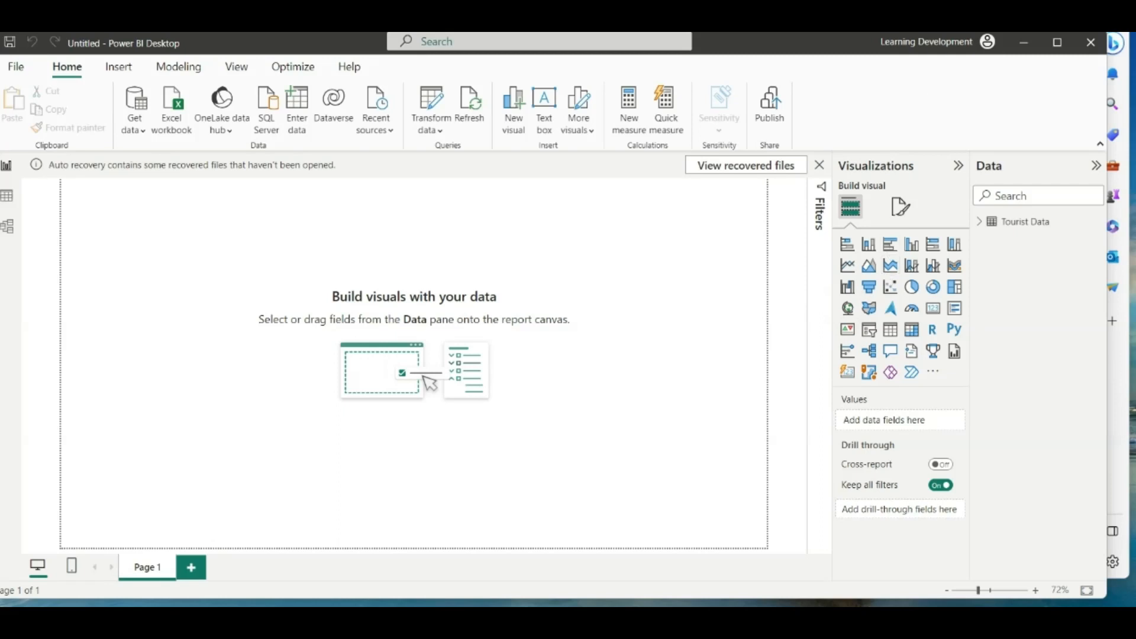
pyautogui.moveTo(846, 308)
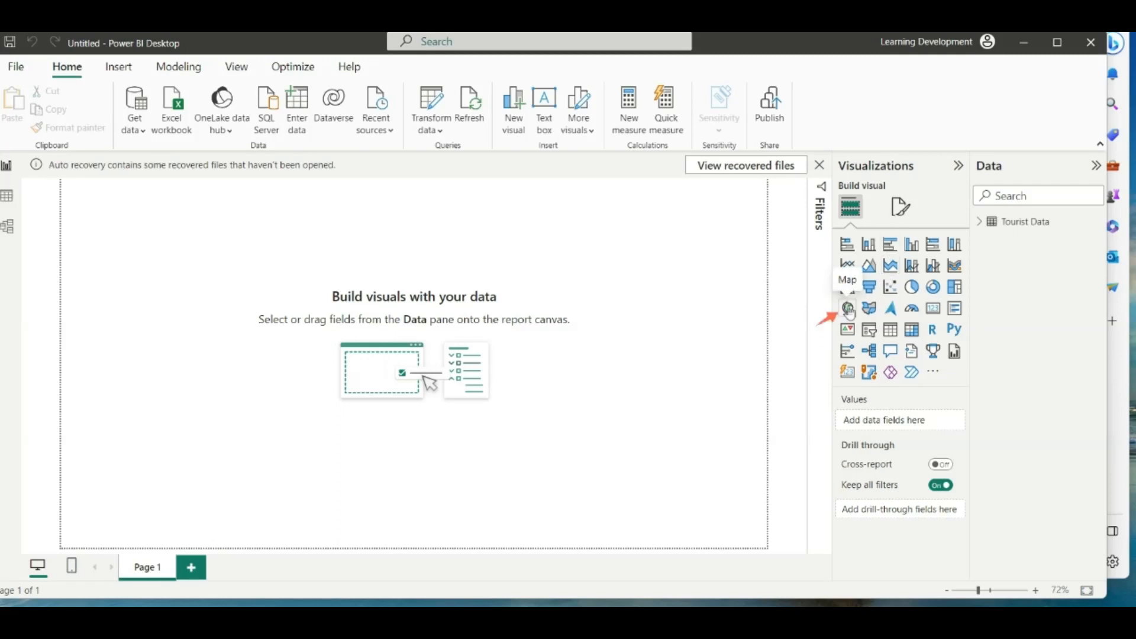
# Add a Map visual and place the Destination field on it
pyautogui.click(847, 308)
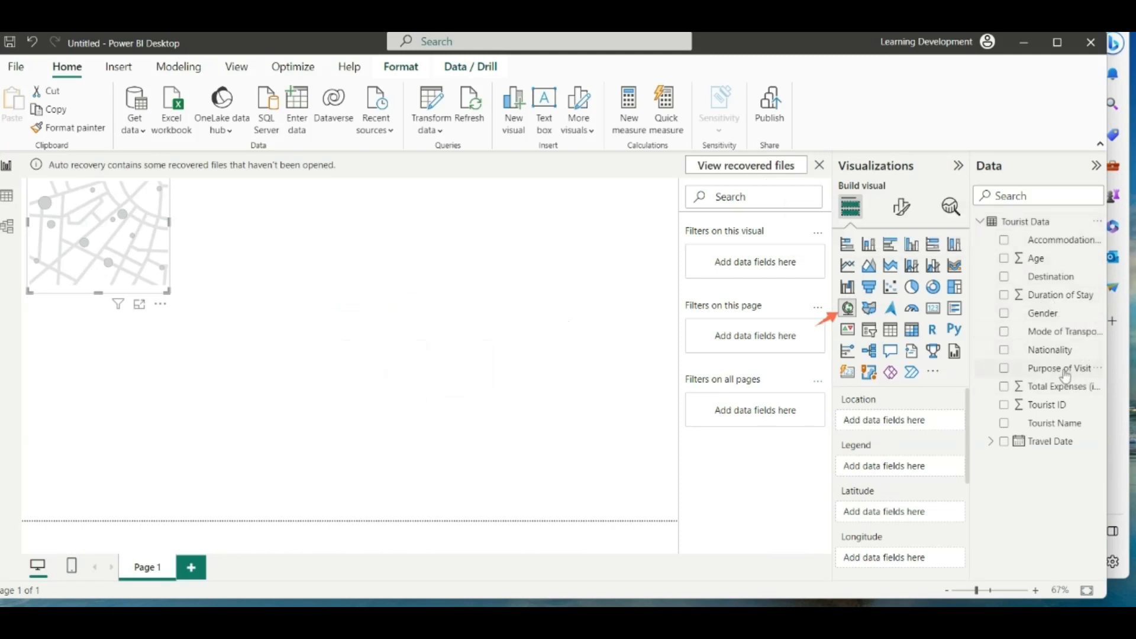
pyautogui.click(1004, 276)
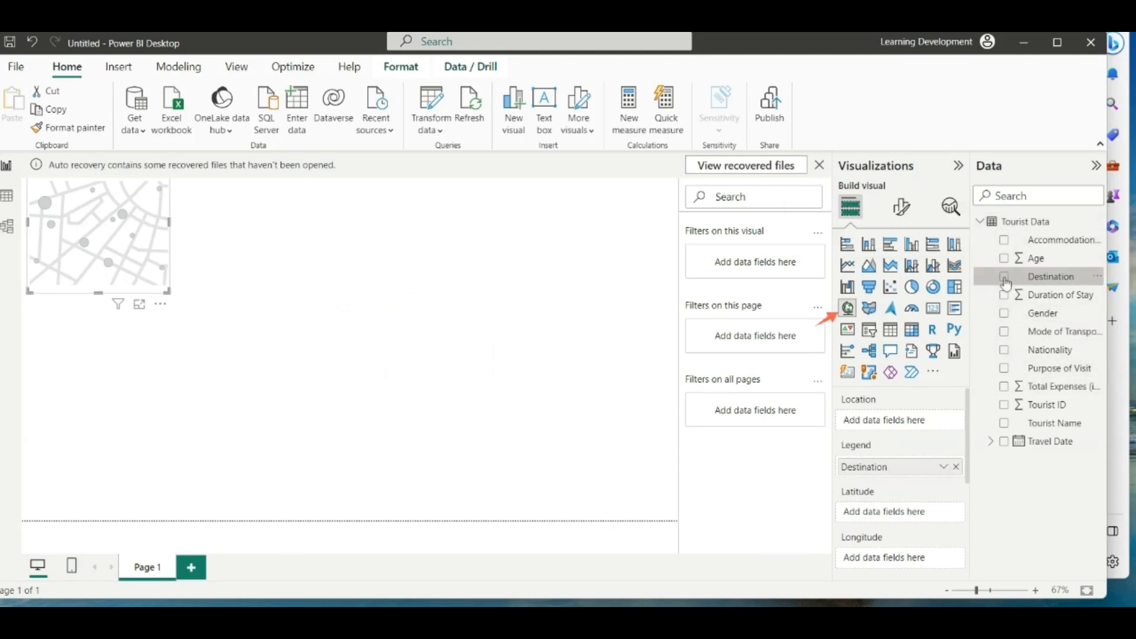
pyautogui.click(1004, 276)
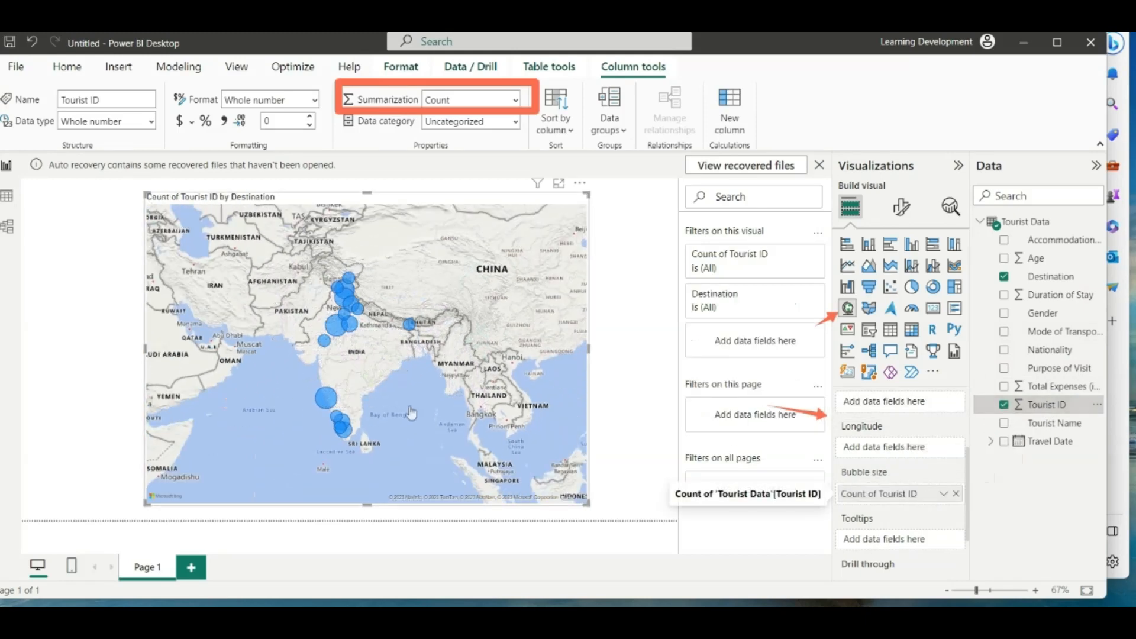
pyautogui.moveTo(342, 322)
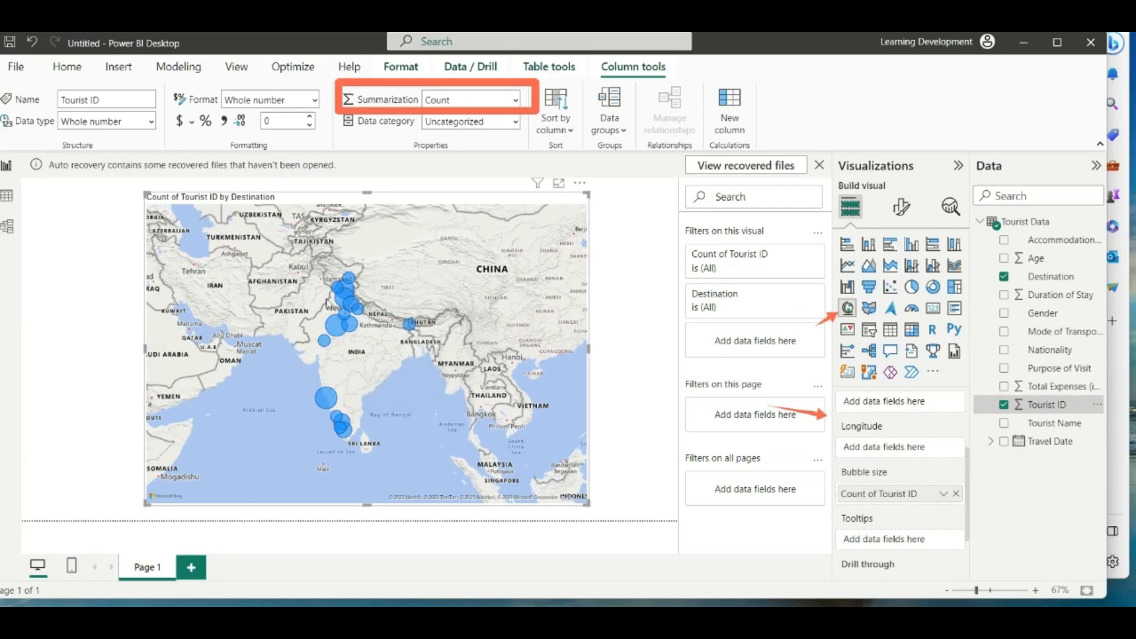
pyautogui.moveTo(339, 301)
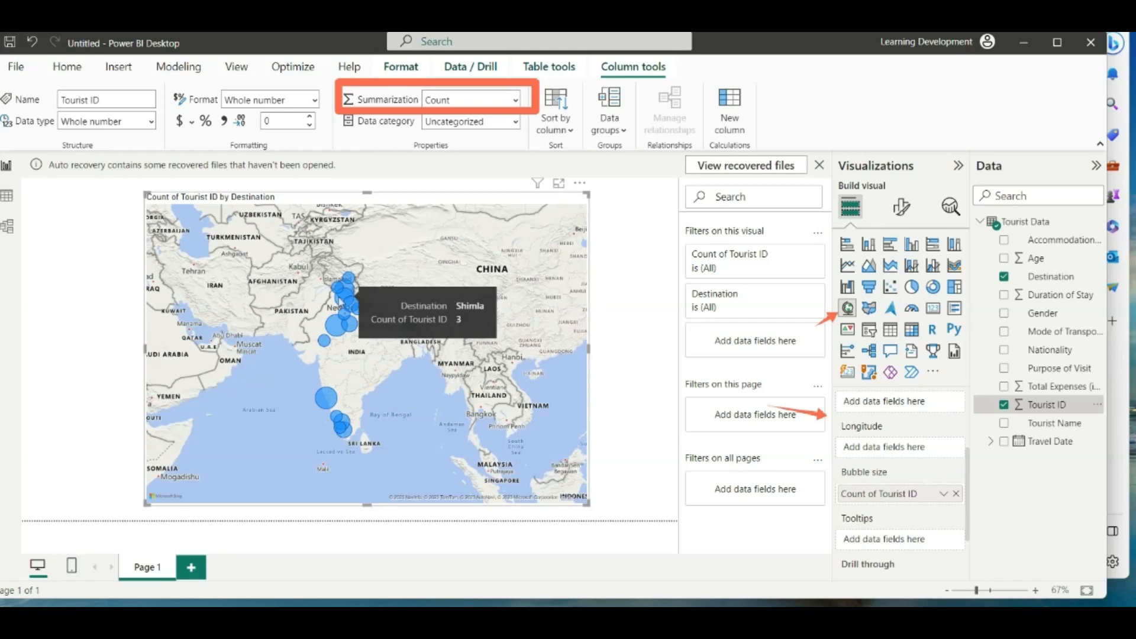
pyautogui.moveTo(335, 333)
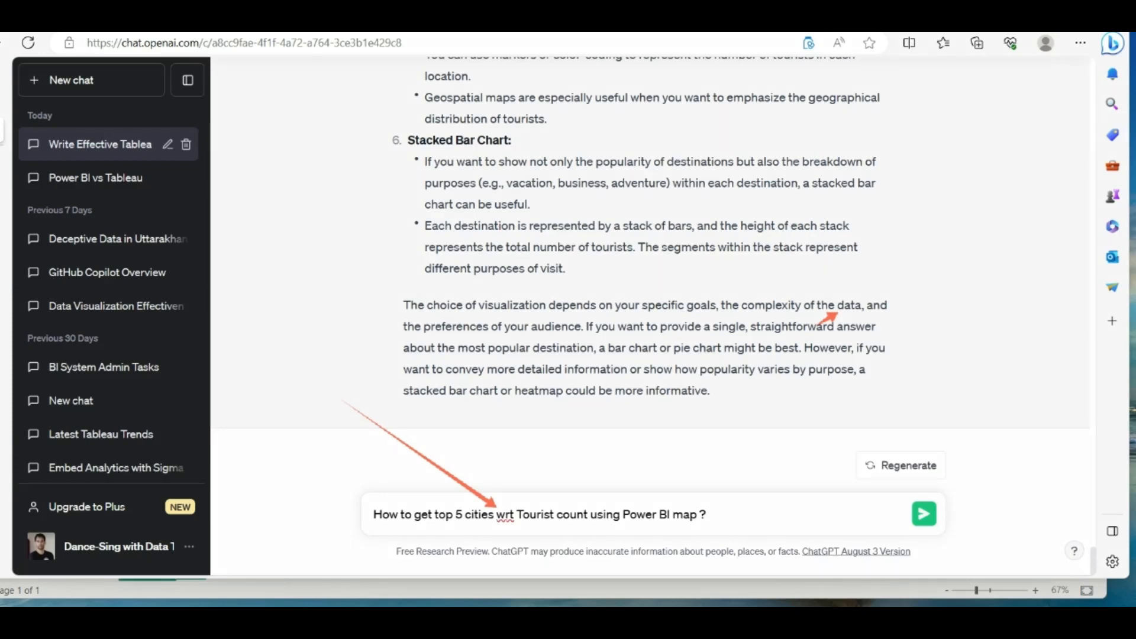
pyautogui.moveTo(808, 396)
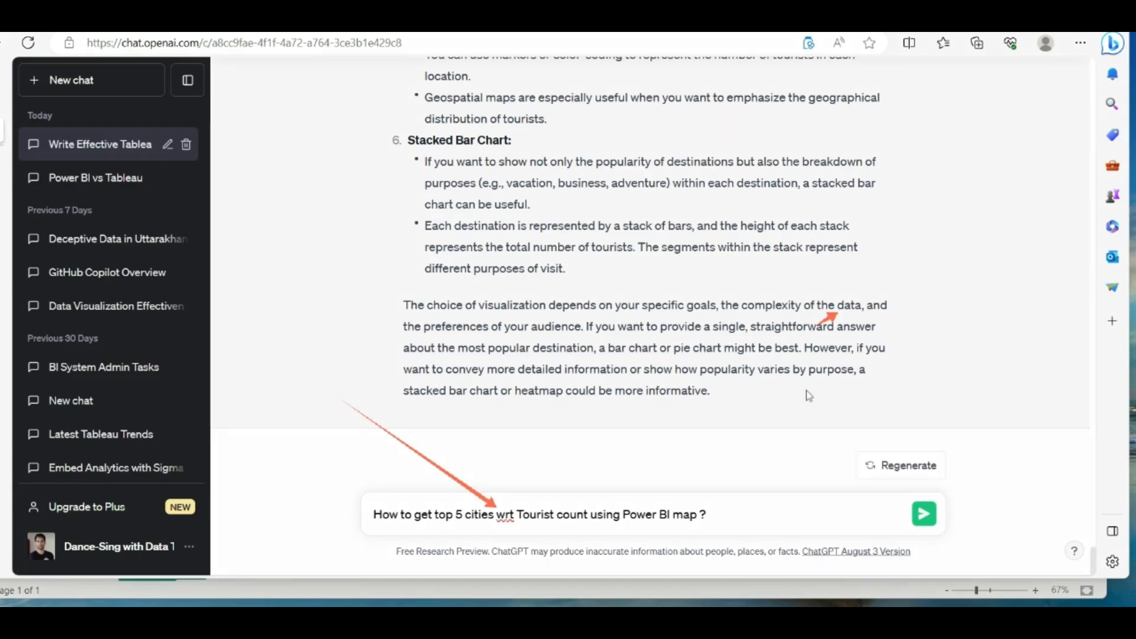
# Send the top 5 cities by tourist count question and read both step-by-step answers
pyautogui.click(923, 513)
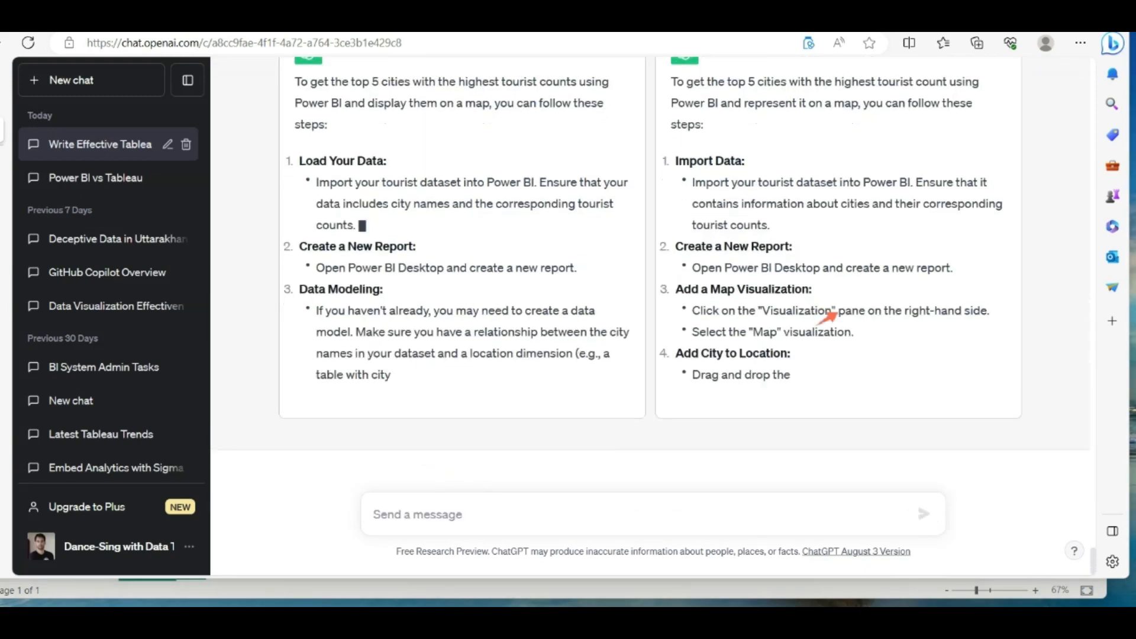
pyautogui.scroll(-3)
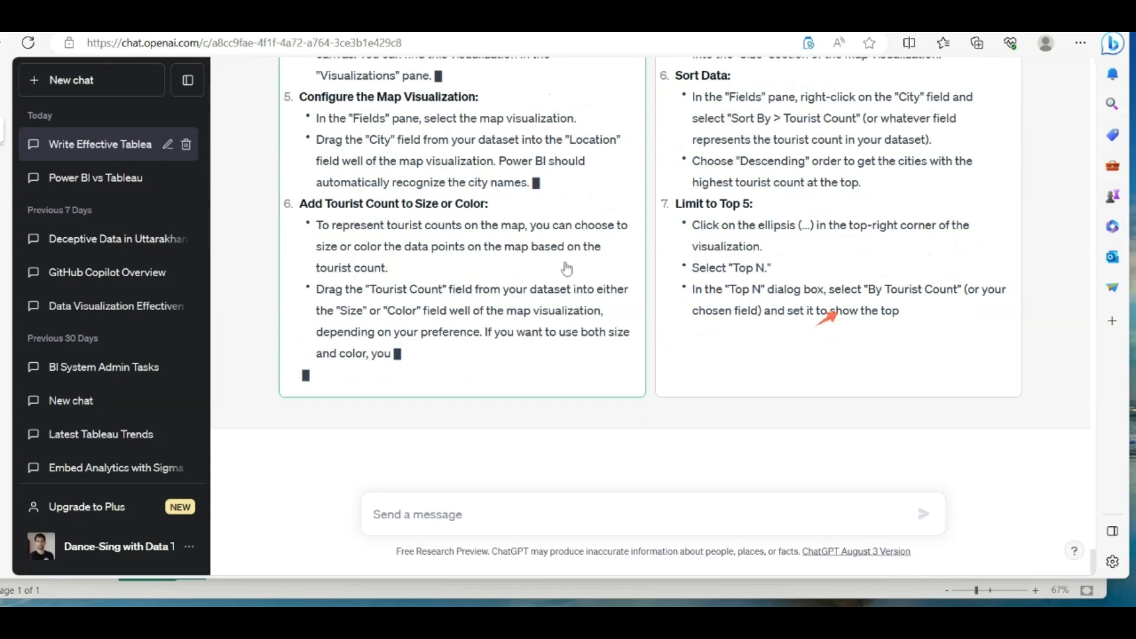
pyautogui.scroll(-3)
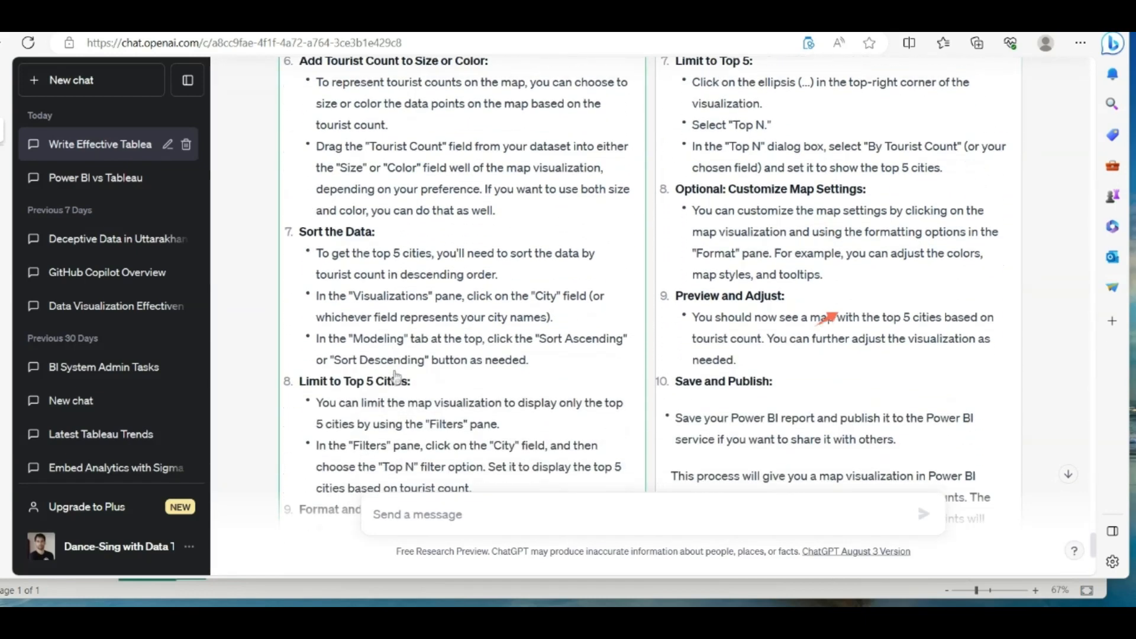
pyautogui.scroll(-3)
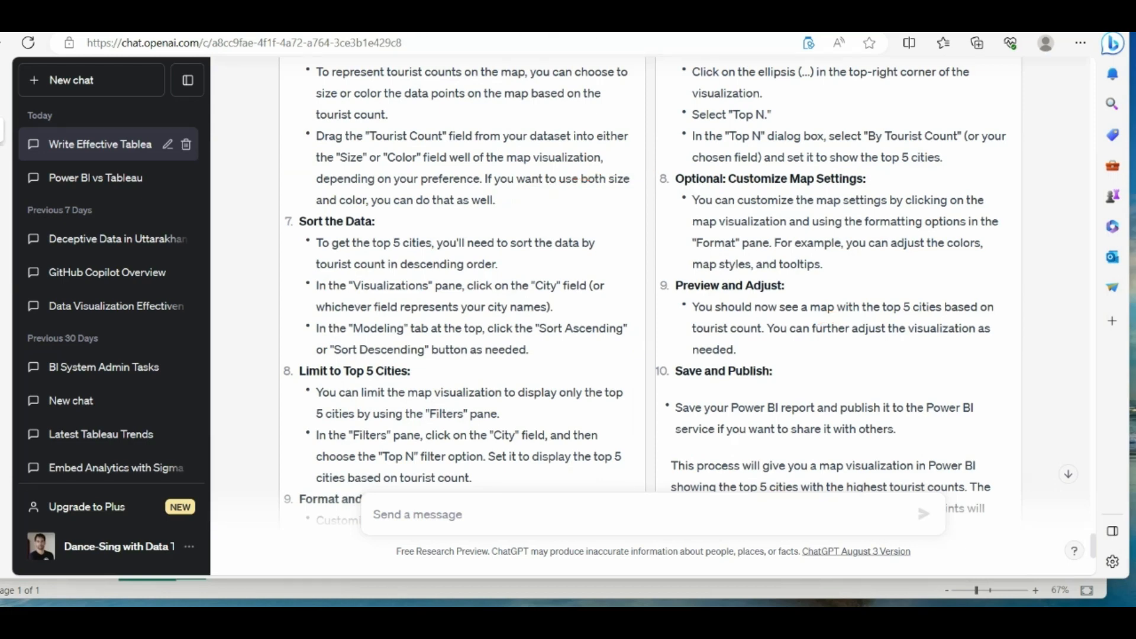
pyautogui.moveTo(267, 464)
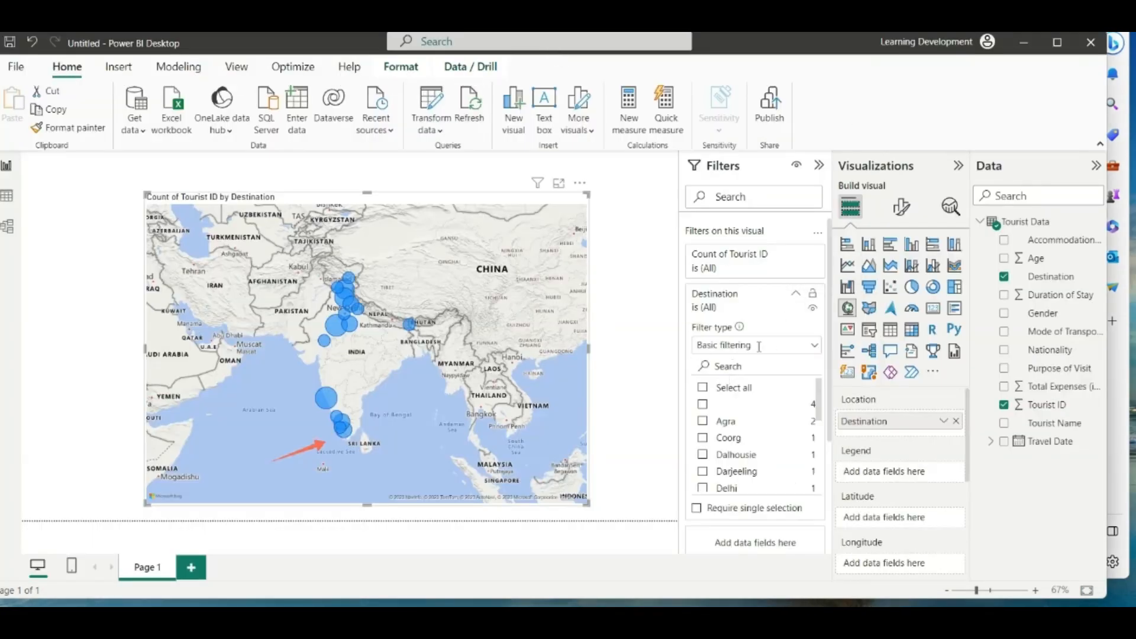
# Apply a Top N filter on Destination keeping the top 5 by count of Tourist ID
pyautogui.click(755, 345)
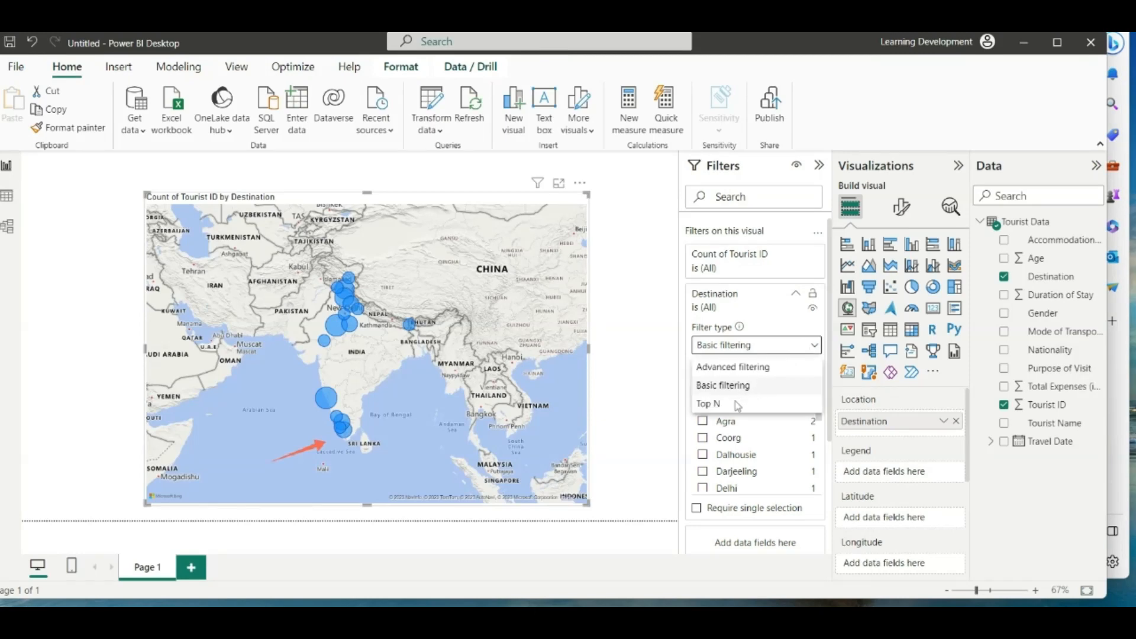
pyautogui.click(708, 404)
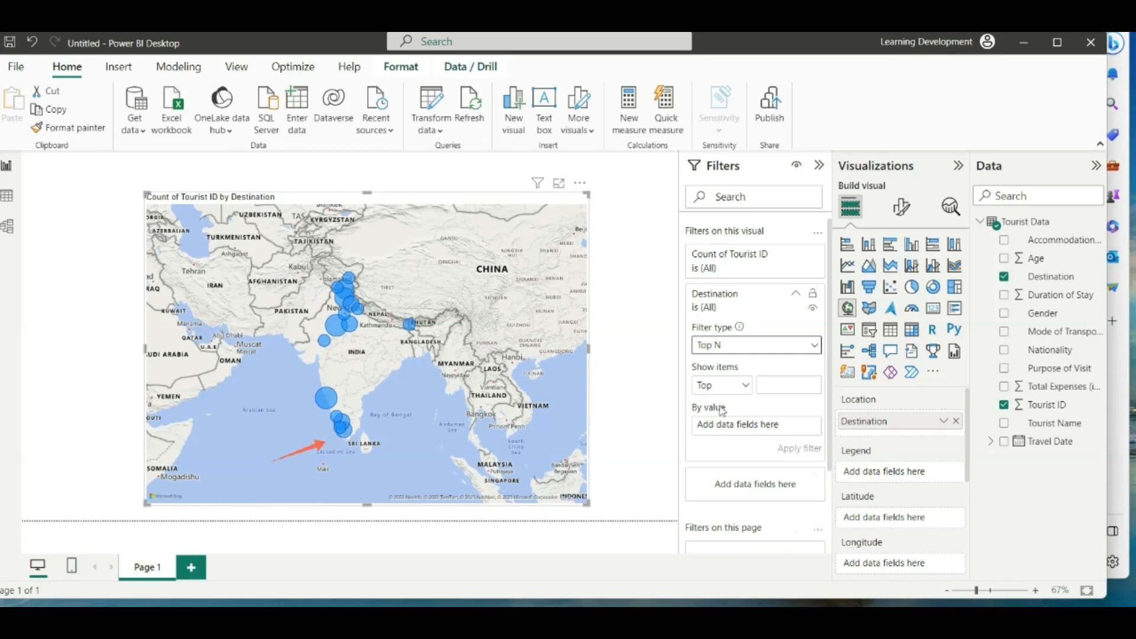
pyautogui.click(788, 384)
pyautogui.write('5')
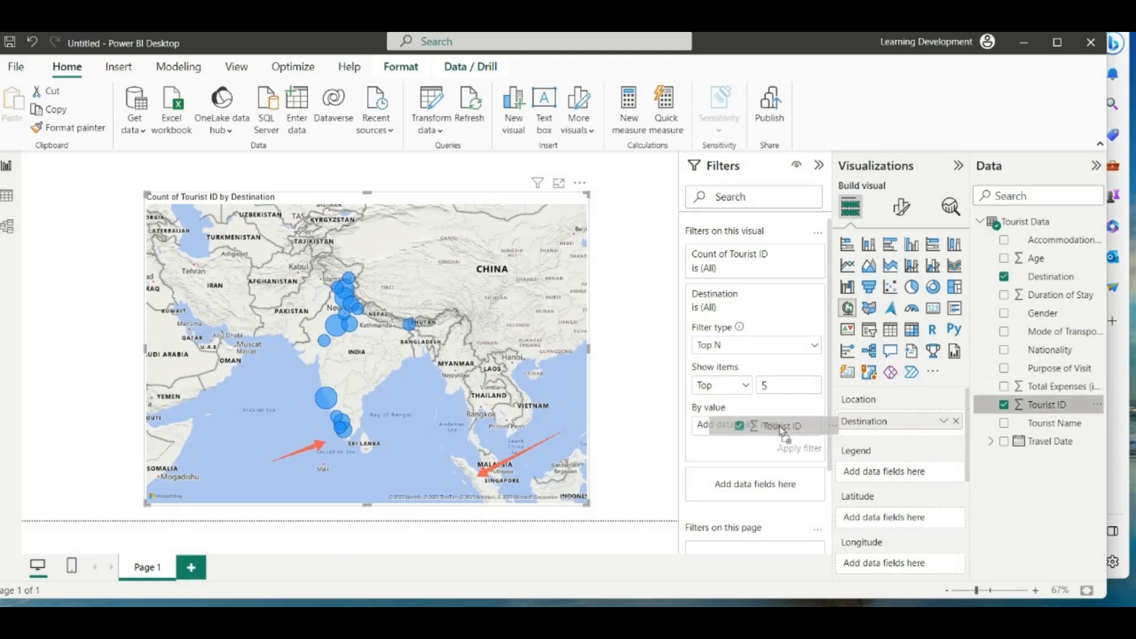
pyautogui.click(781, 425)
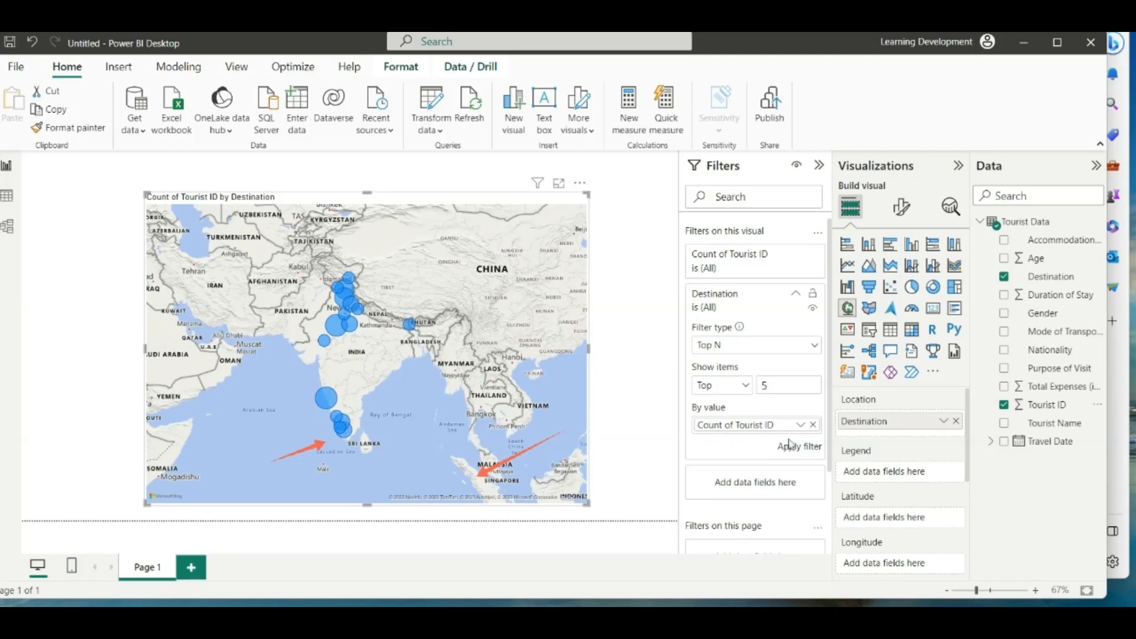
pyautogui.click(799, 446)
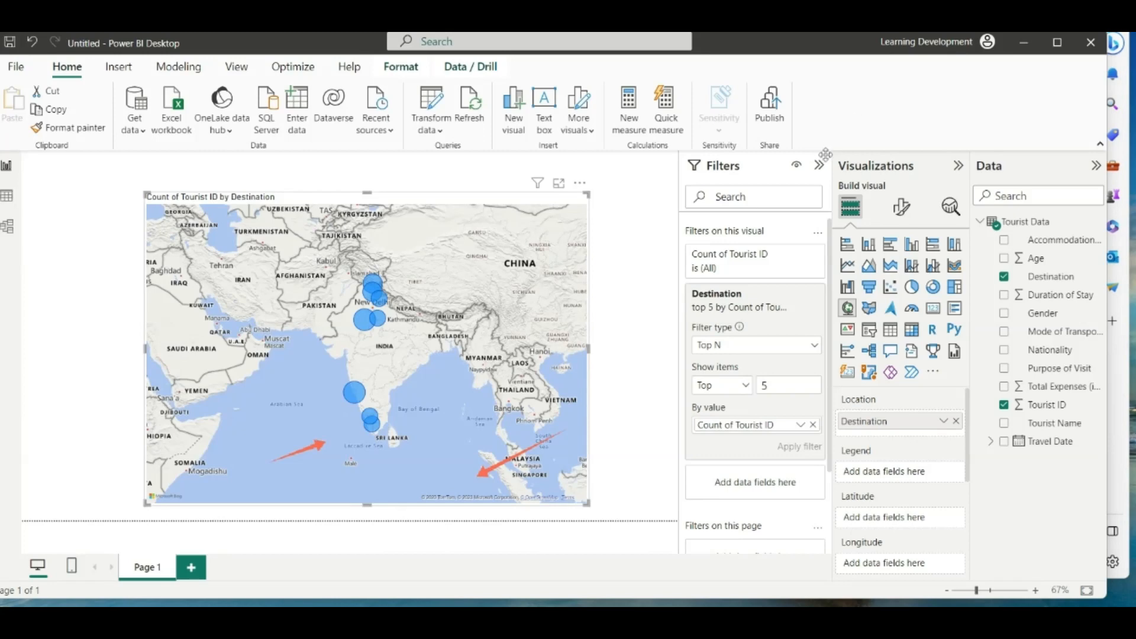
# Change the Destination Top N filter to keep only the top 1 destination
pyautogui.click(931, 165)
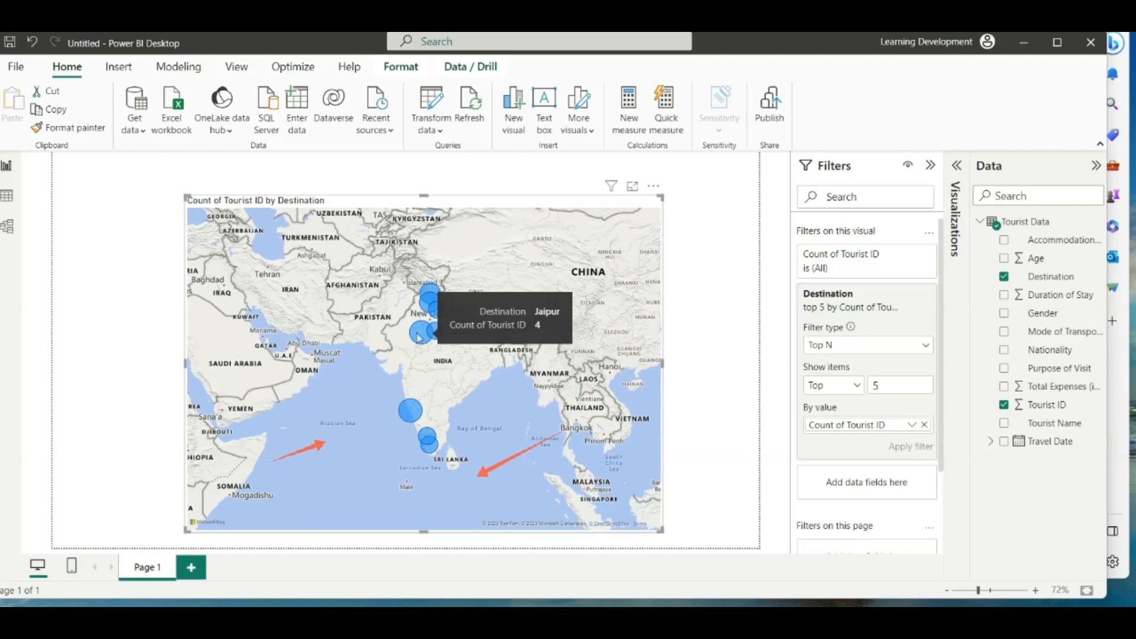
pyautogui.moveTo(410, 411)
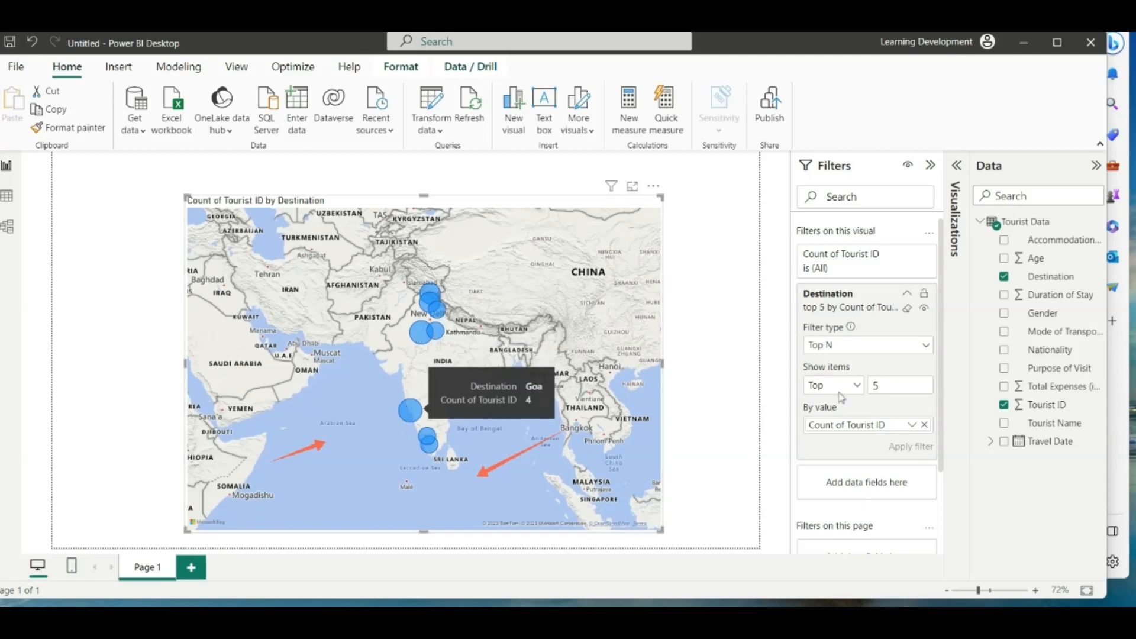
pyautogui.write('1')
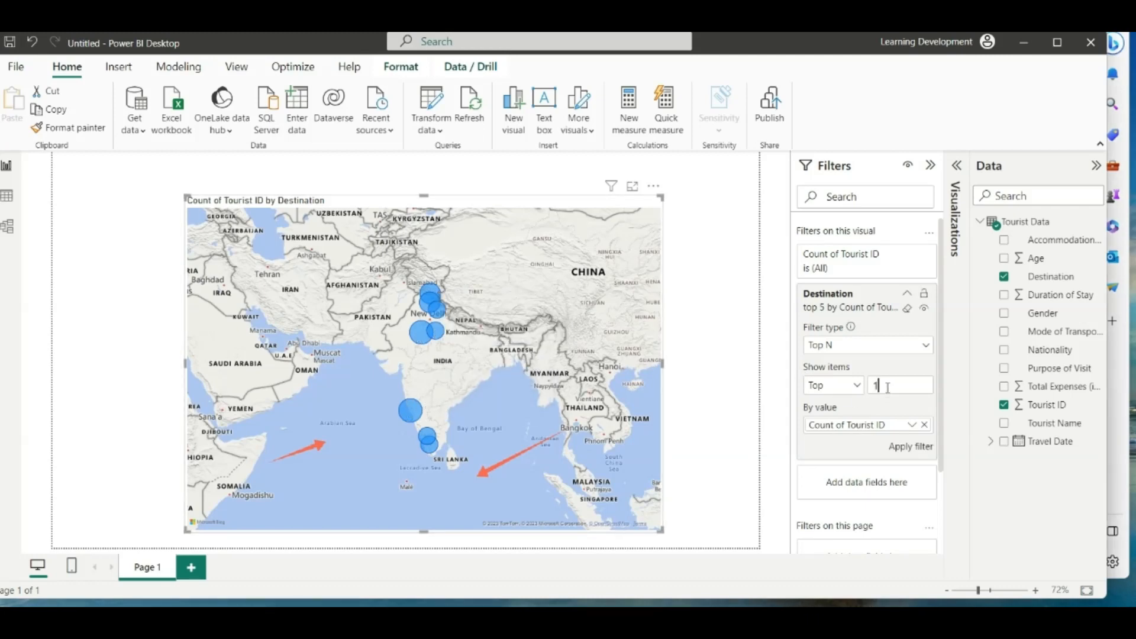
pyautogui.write('1')
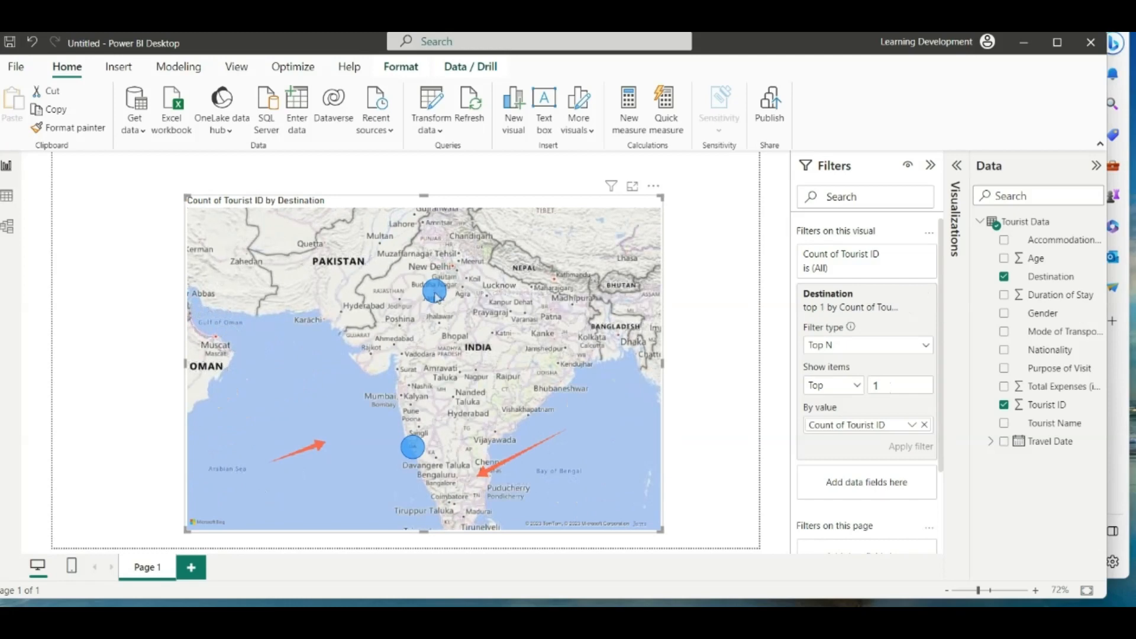